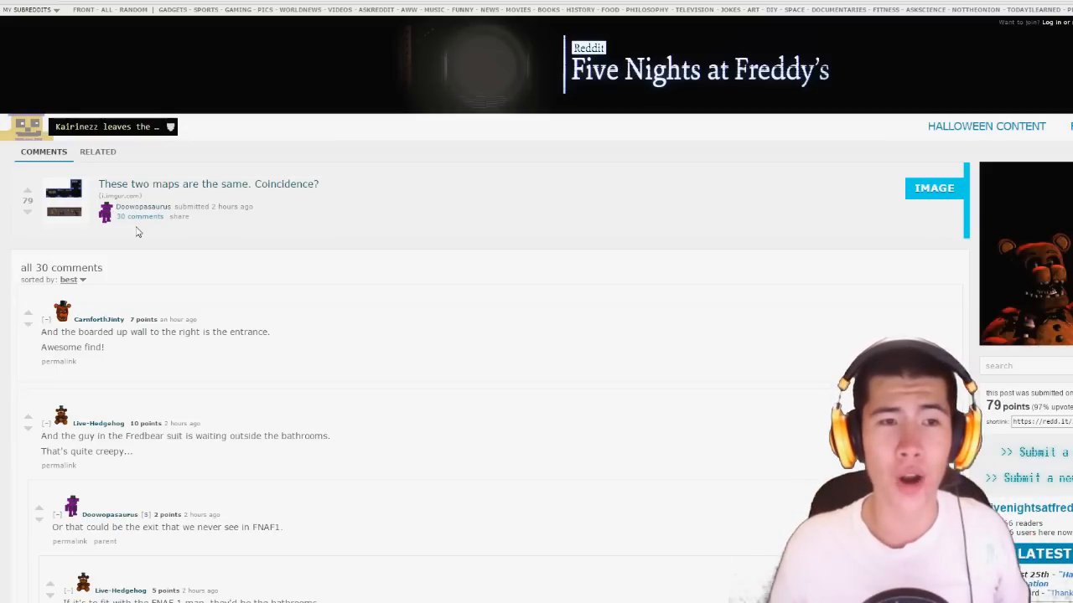
mouse_move(120, 196)
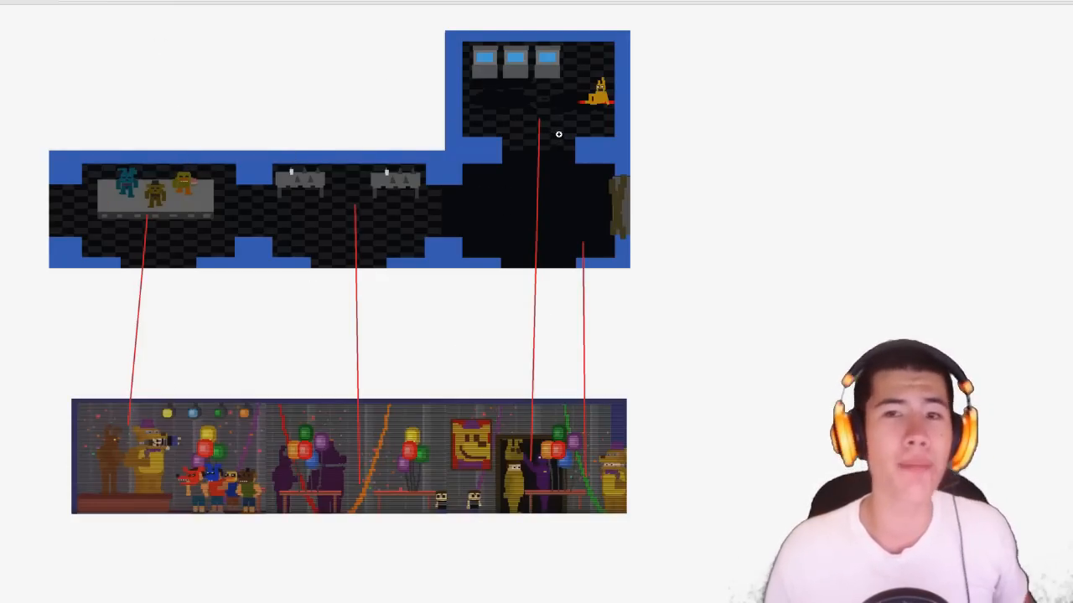
mouse_move(484, 74)
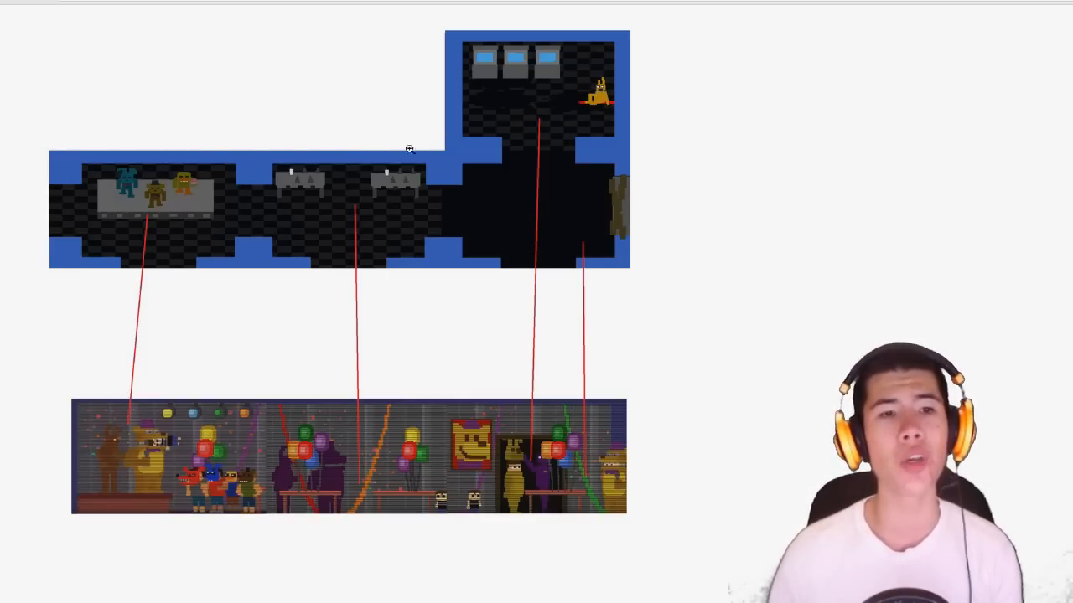
mouse_move(185, 205)
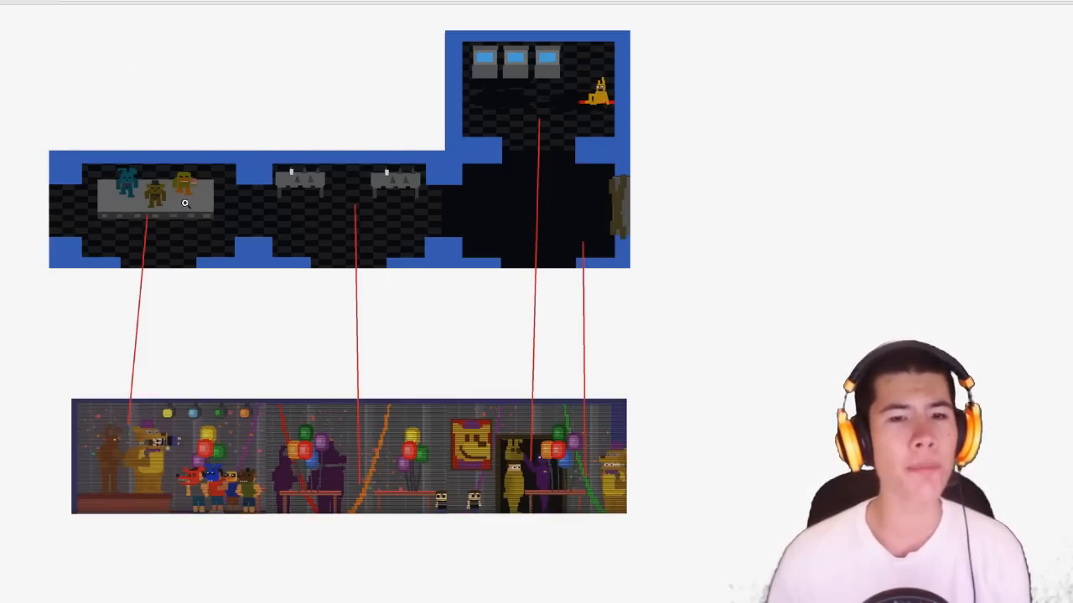
mouse_move(442, 211)
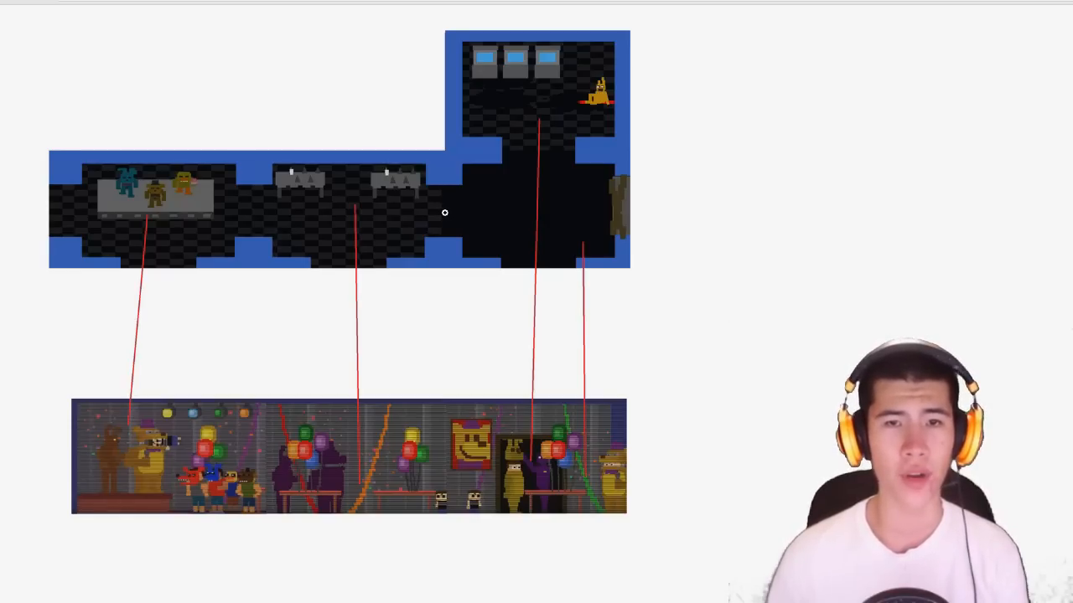
mouse_move(605, 183)
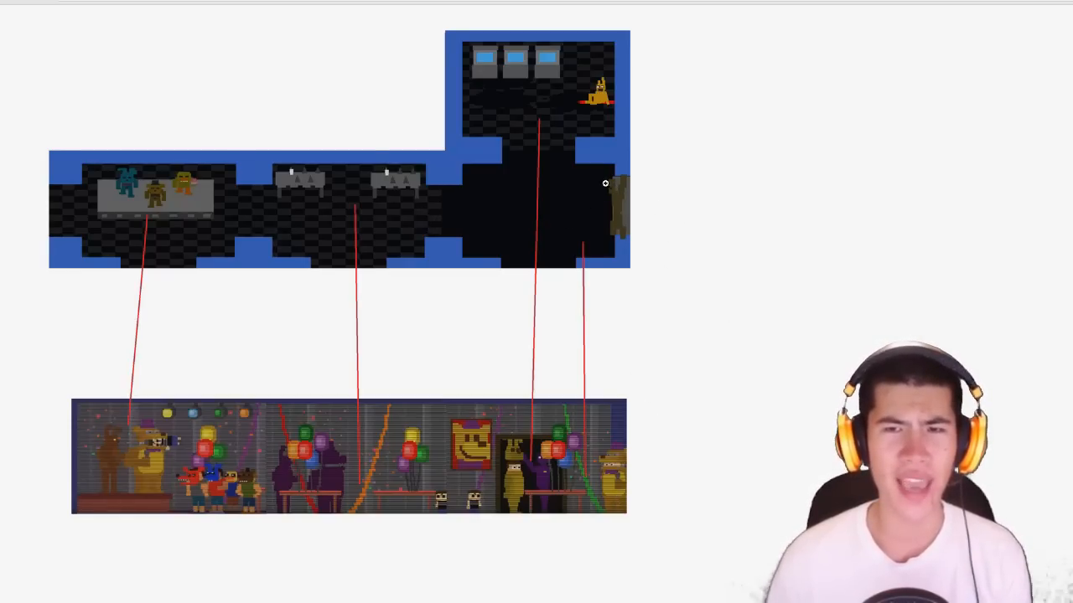
mouse_move(617, 480)
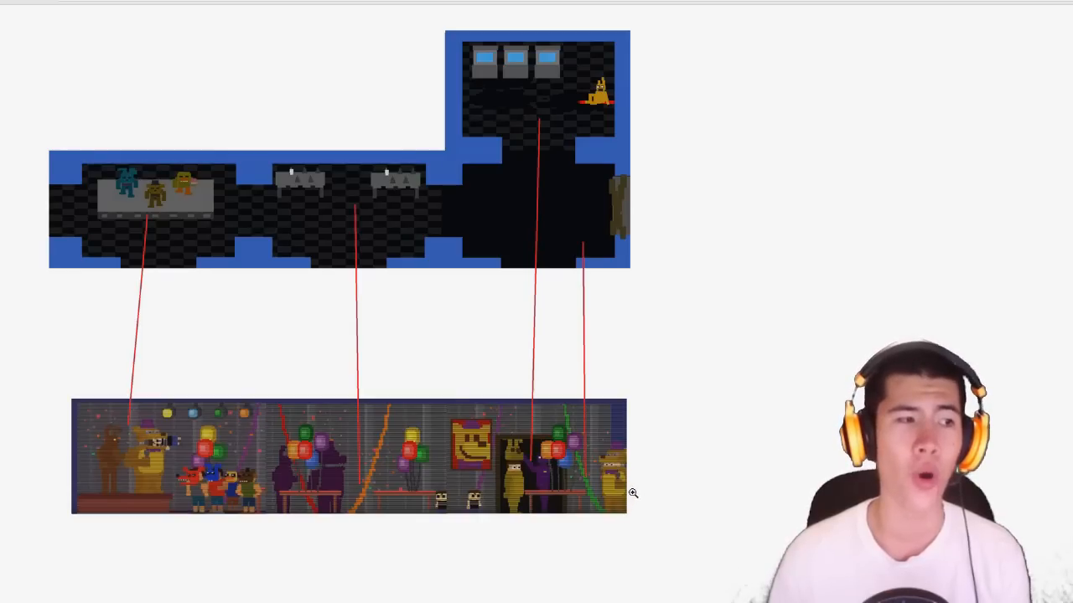
mouse_move(734, 338)
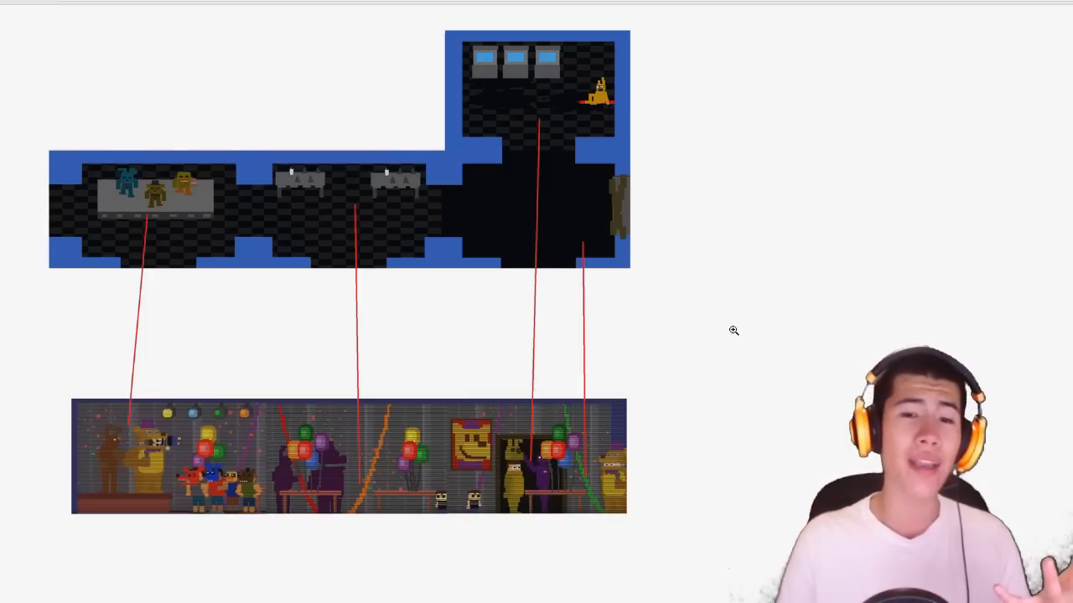
mouse_move(523, 549)
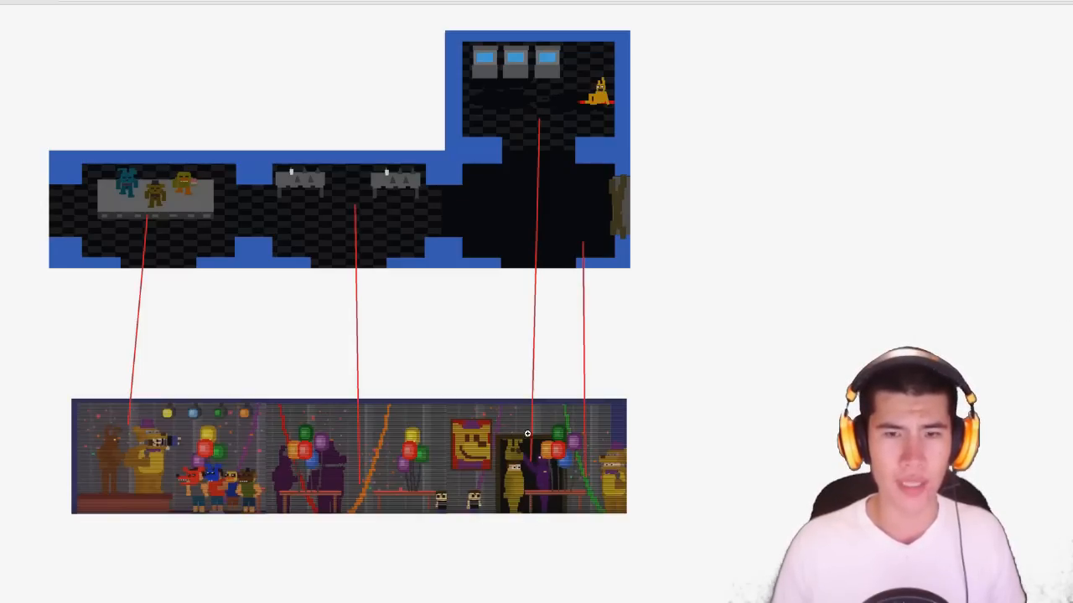
mouse_move(362, 463)
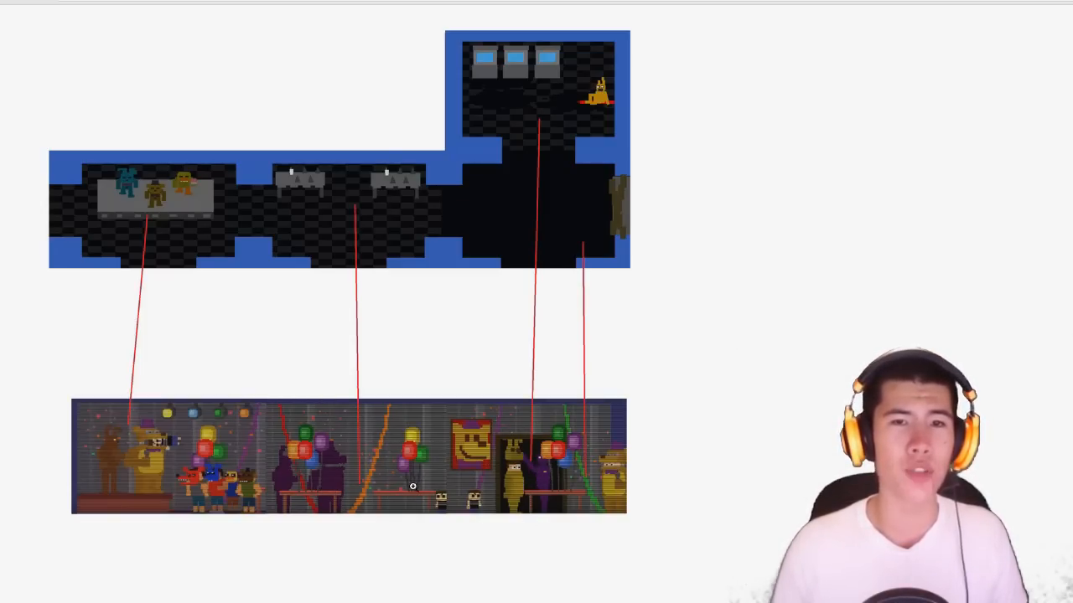
mouse_move(298, 476)
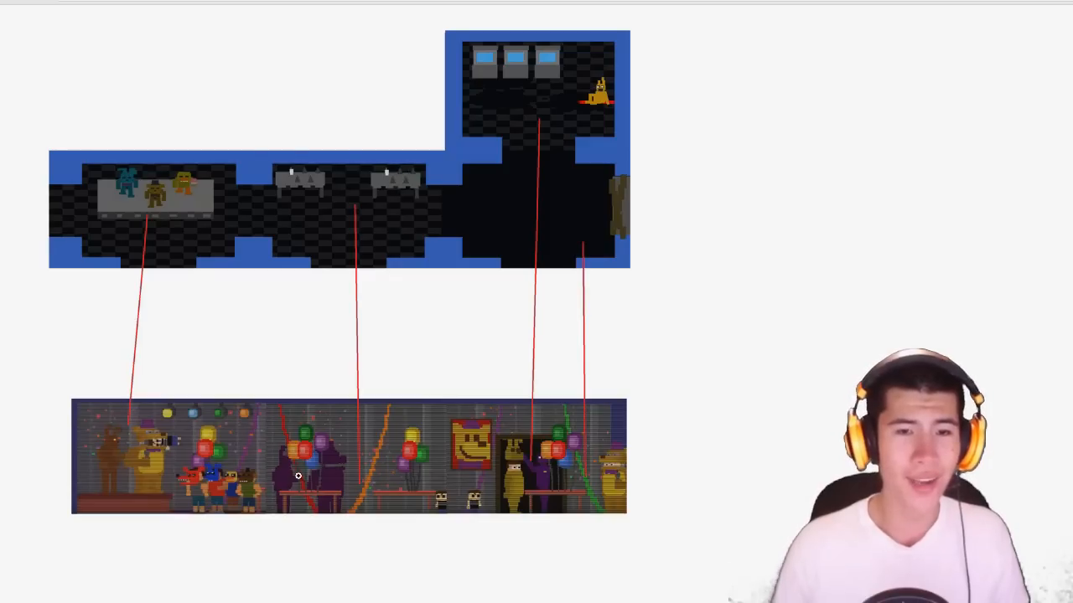
mouse_move(143, 208)
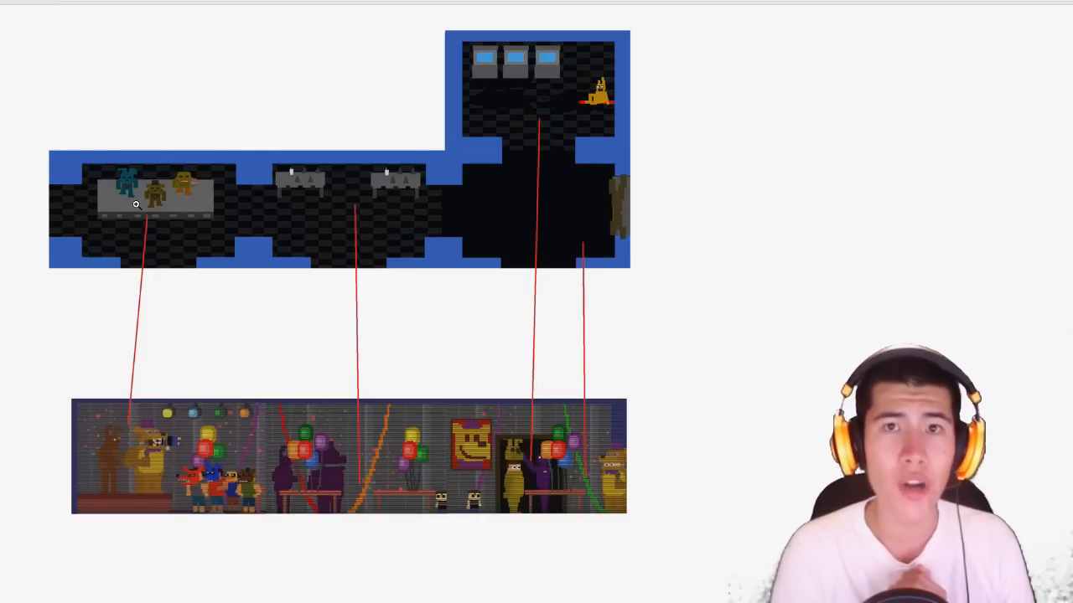
mouse_move(173, 200)
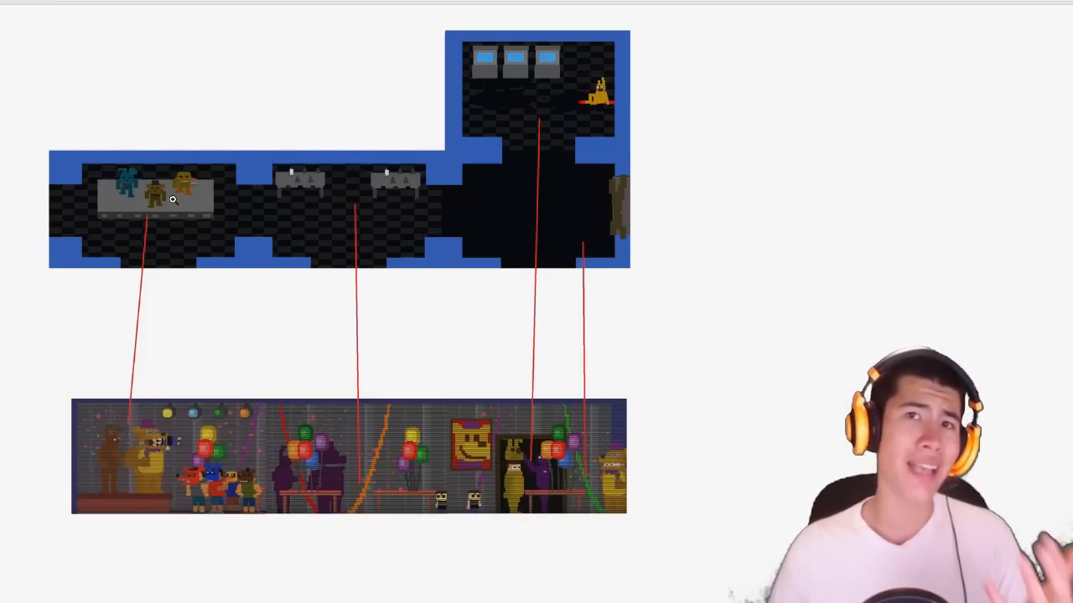
mouse_move(185, 286)
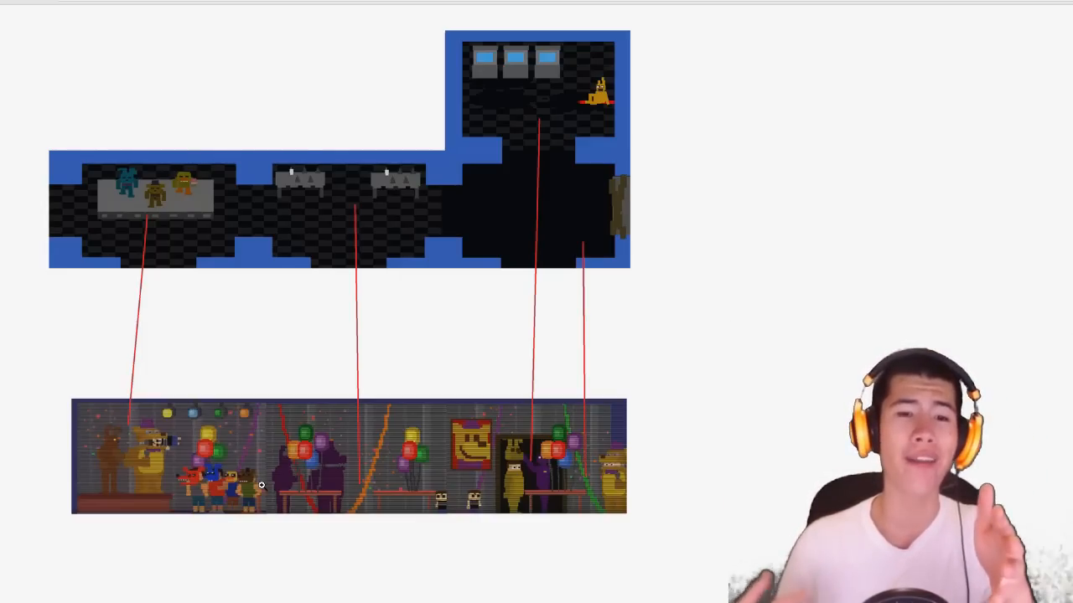
mouse_move(297, 211)
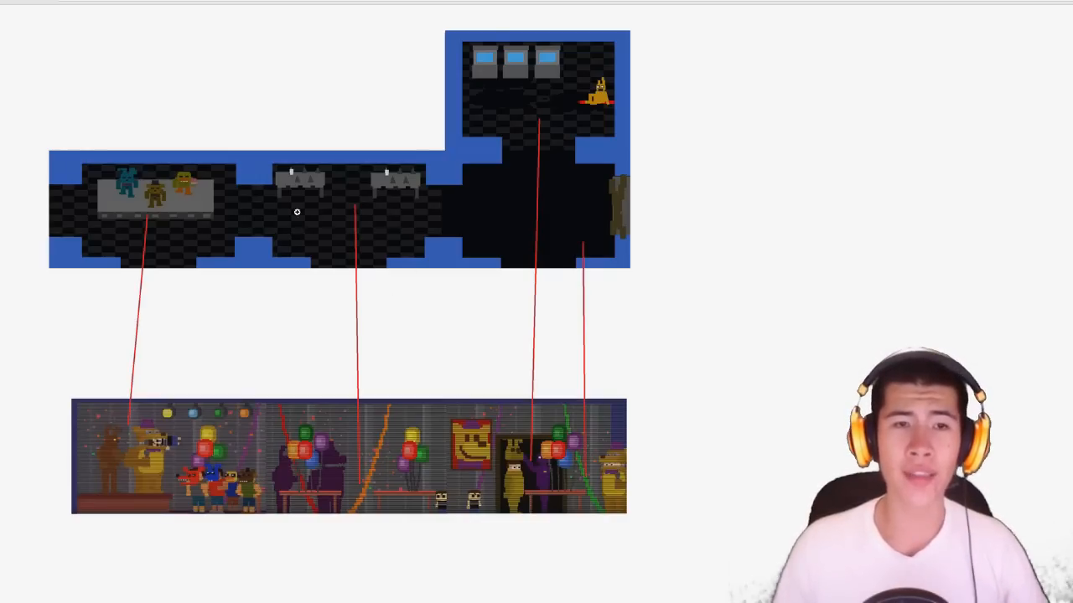
mouse_move(168, 168)
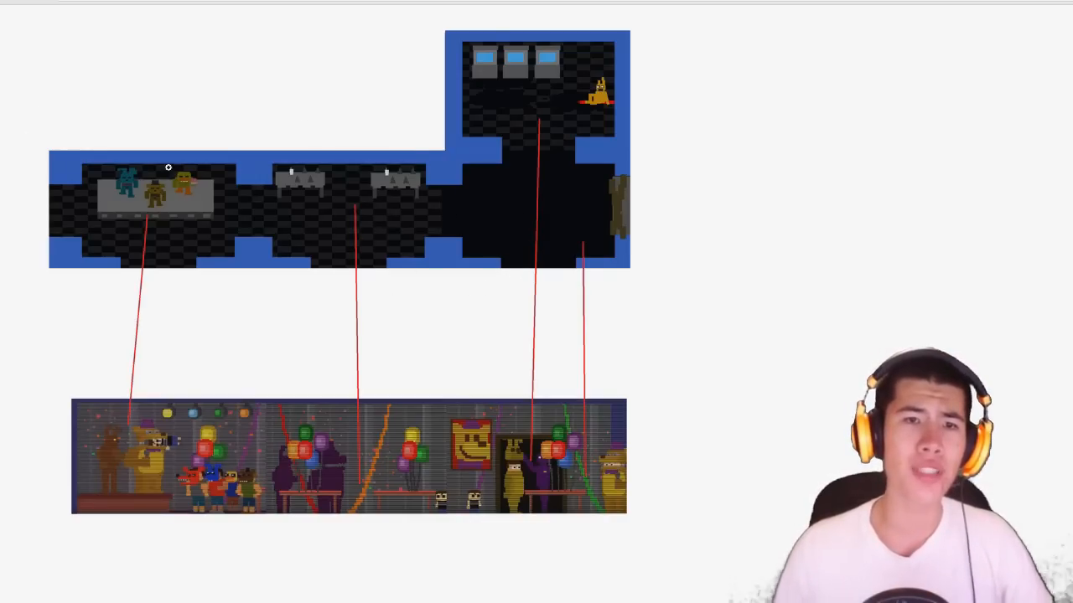
mouse_move(611, 183)
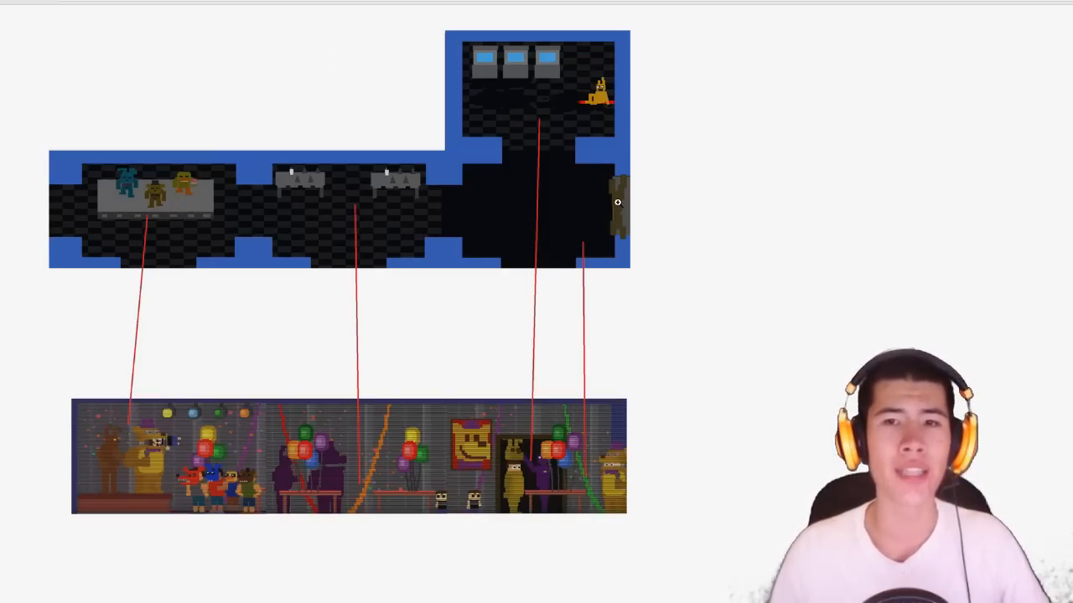
mouse_move(587, 194)
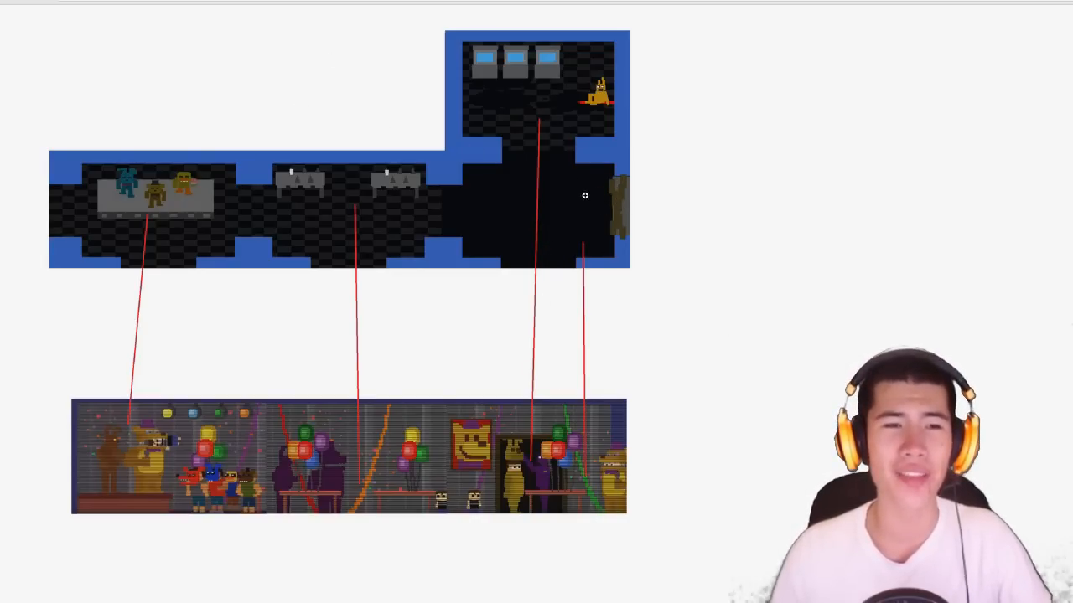
mouse_move(255, 44)
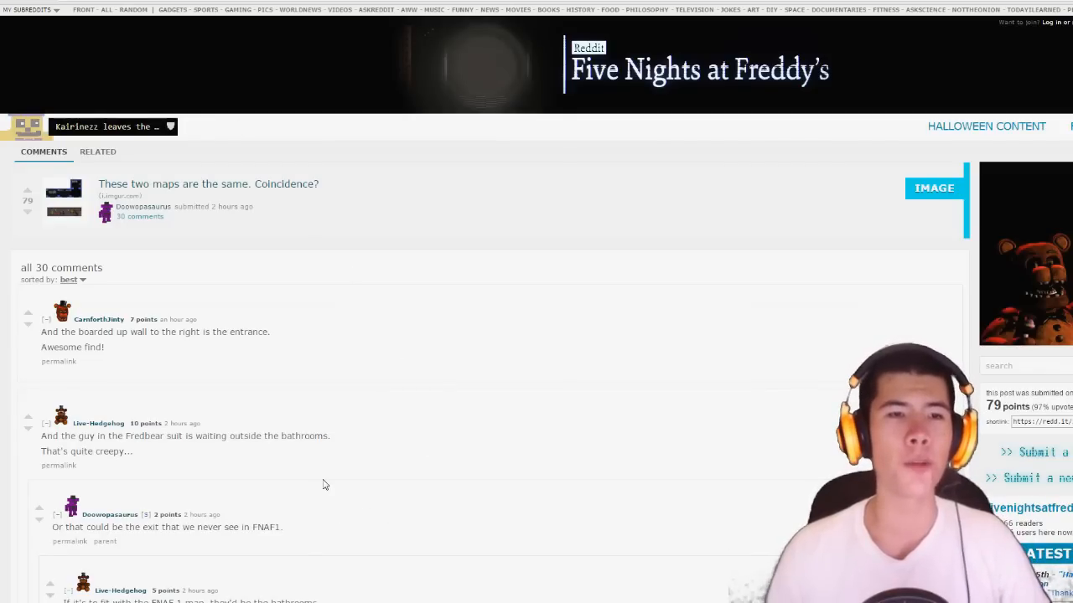
mouse_move(311, 476)
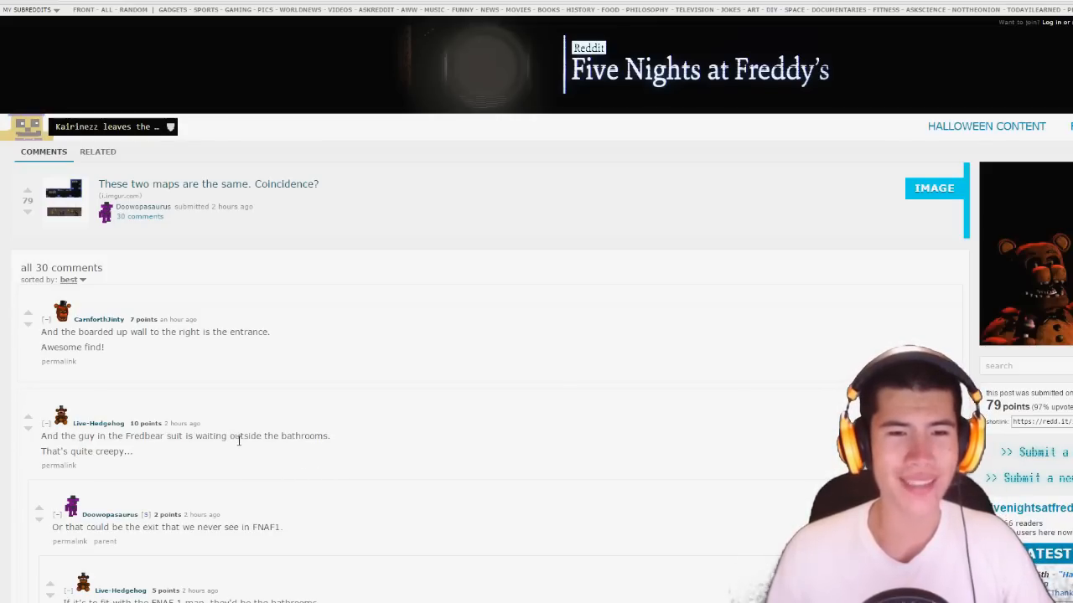
scroll(down, 3)
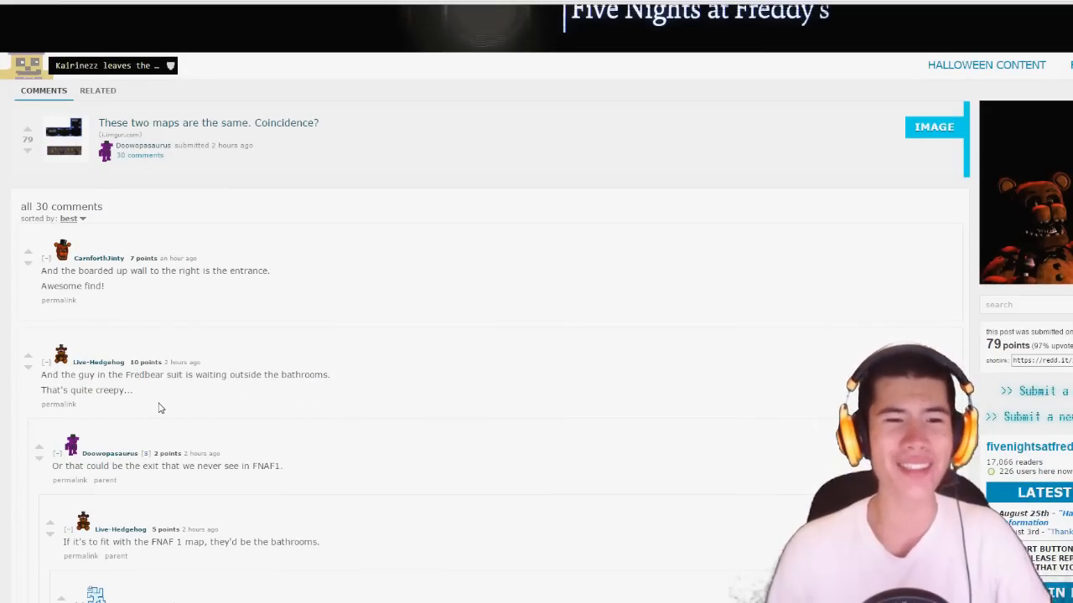
scroll(down, 3)
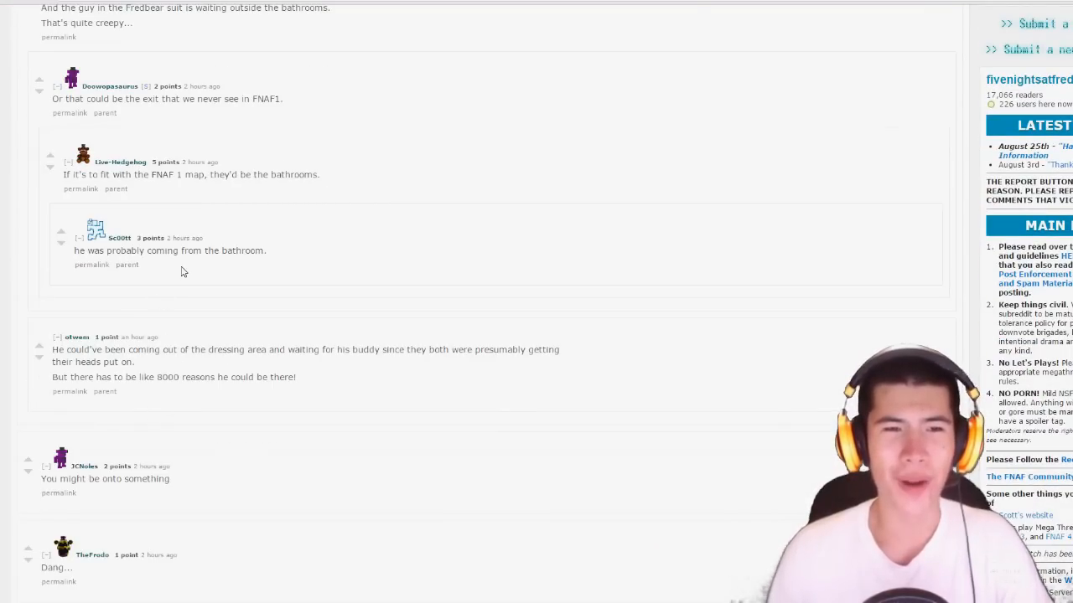
scroll(down, 3)
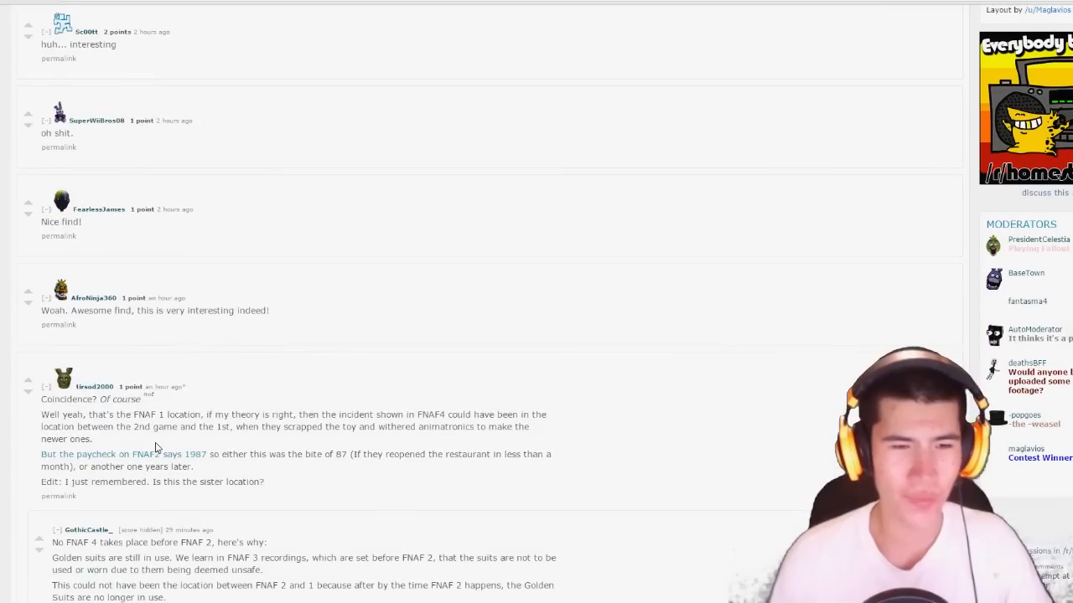
mouse_move(115, 426)
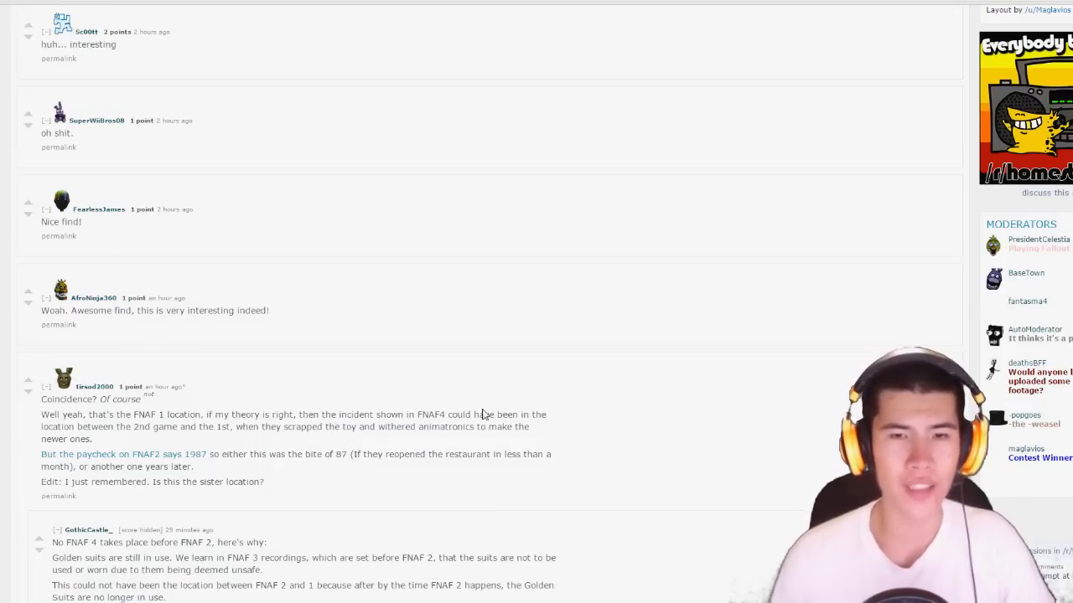
mouse_move(131, 437)
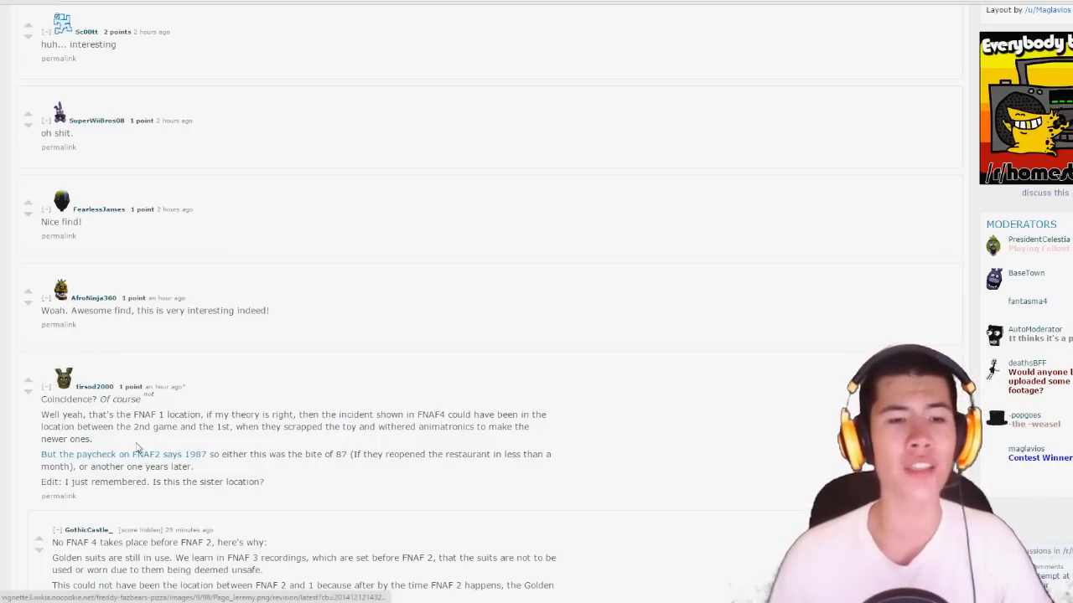
mouse_move(238, 468)
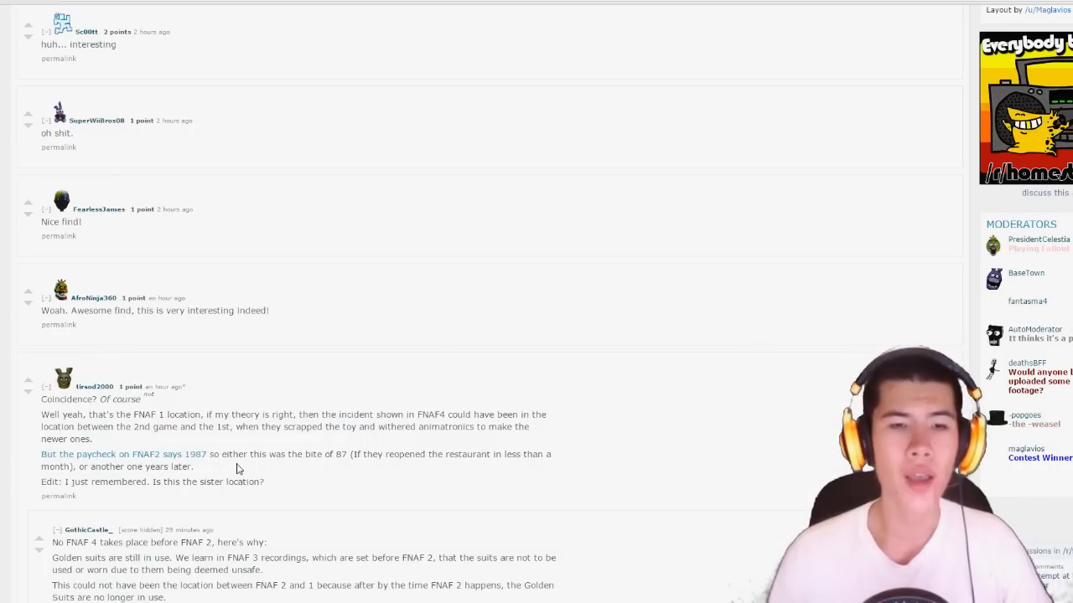
mouse_move(352, 469)
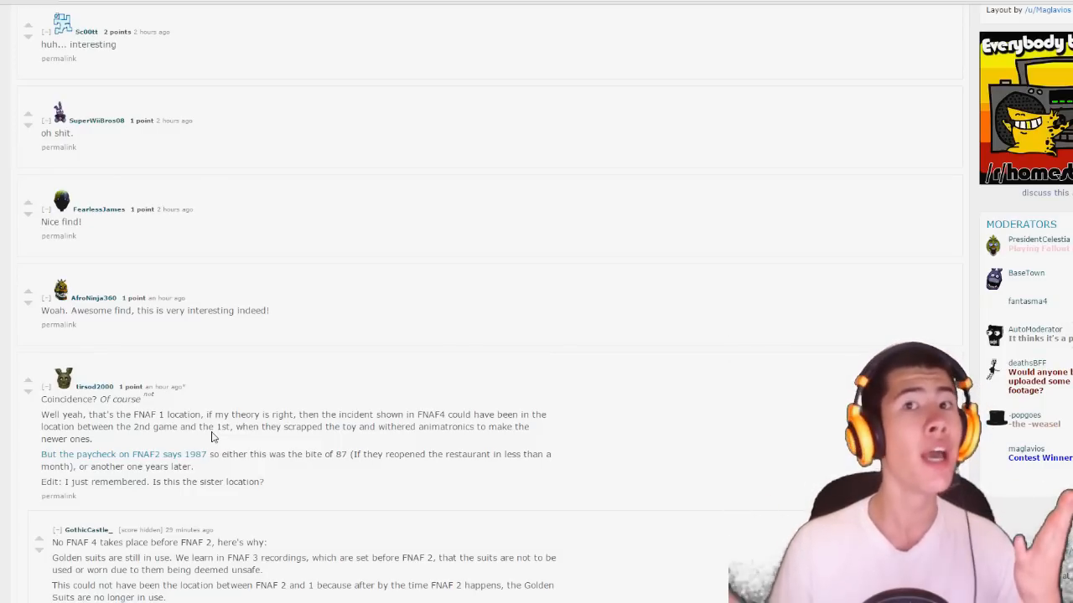
scroll(down, 3)
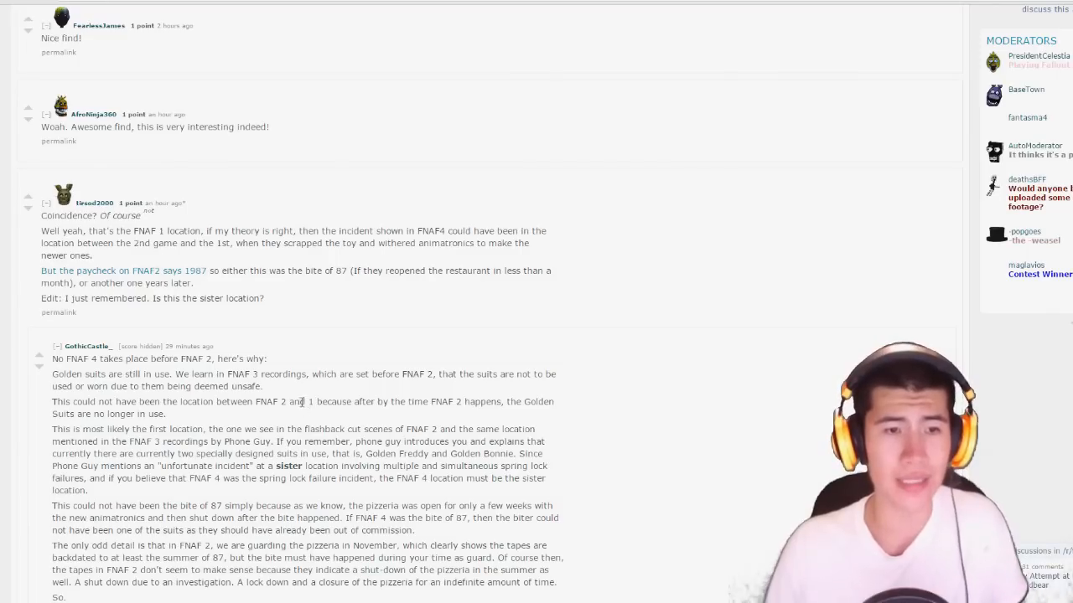
scroll(down, 3)
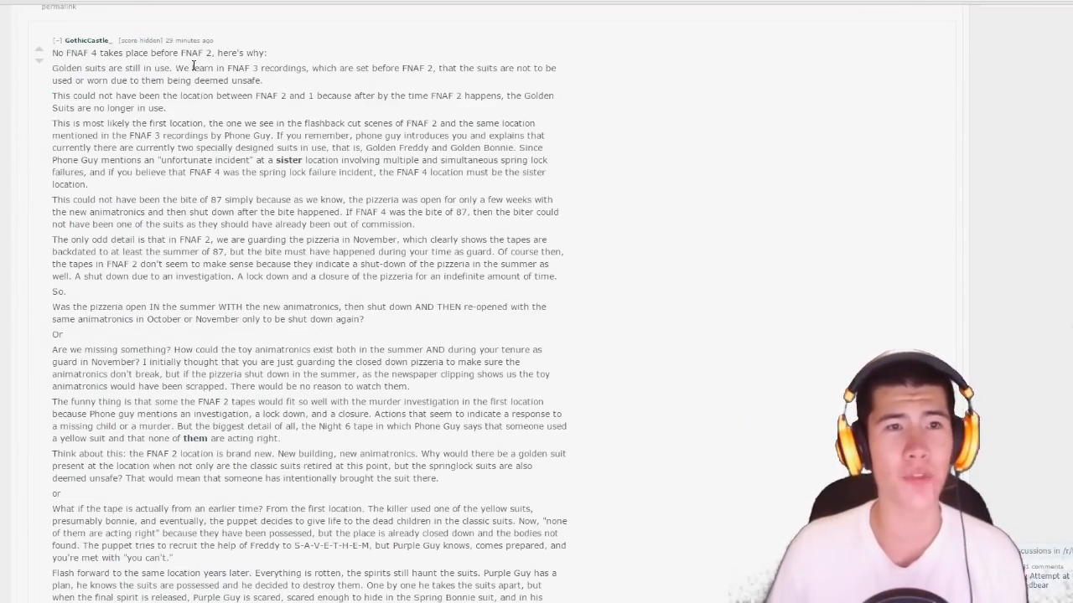
scroll(down, 3)
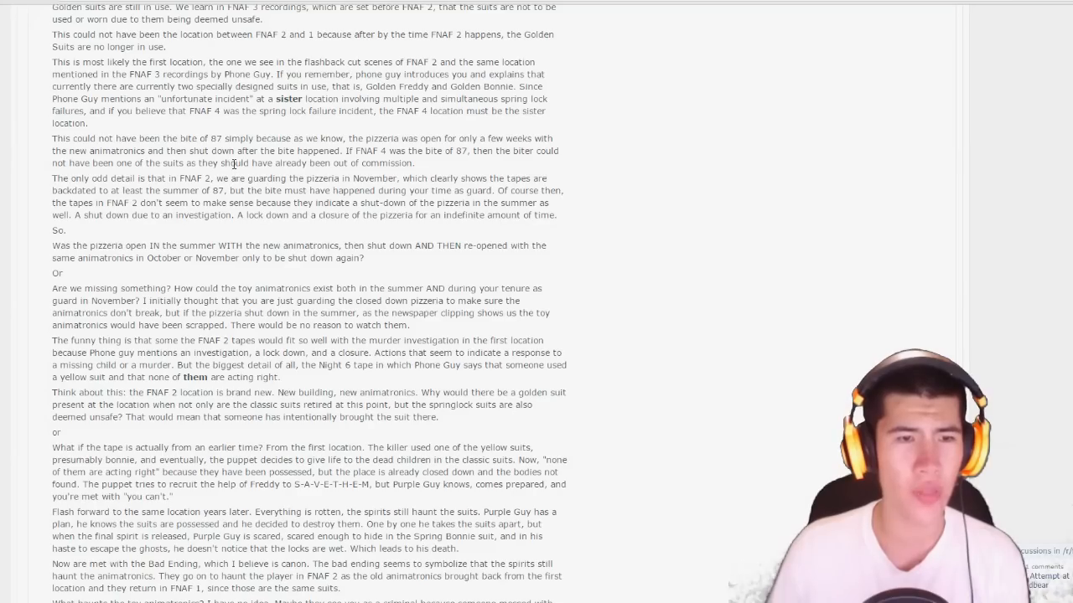
scroll(down, 3)
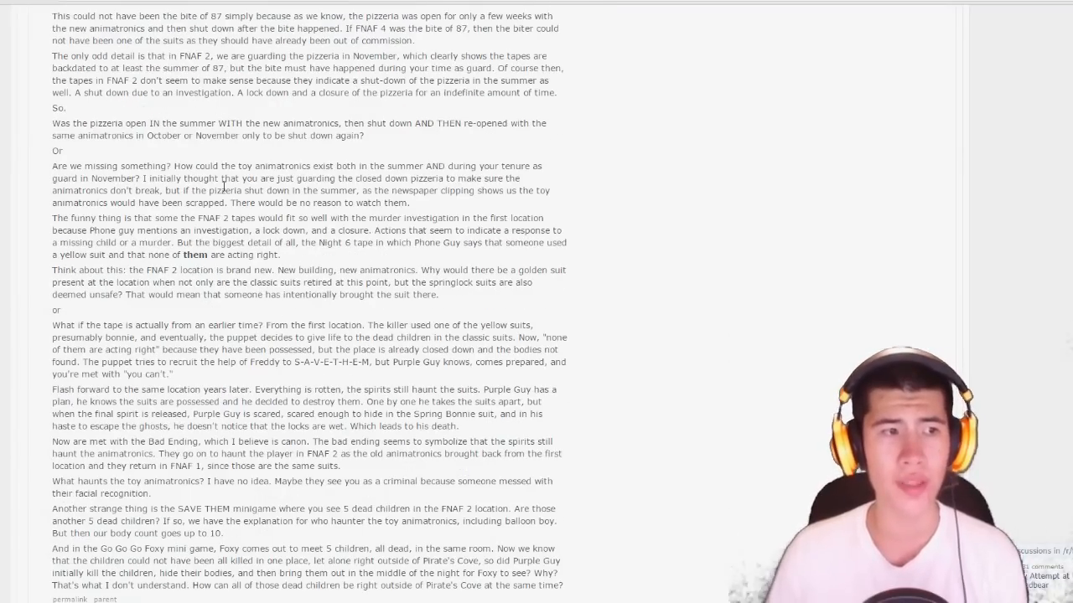
scroll(down, 3)
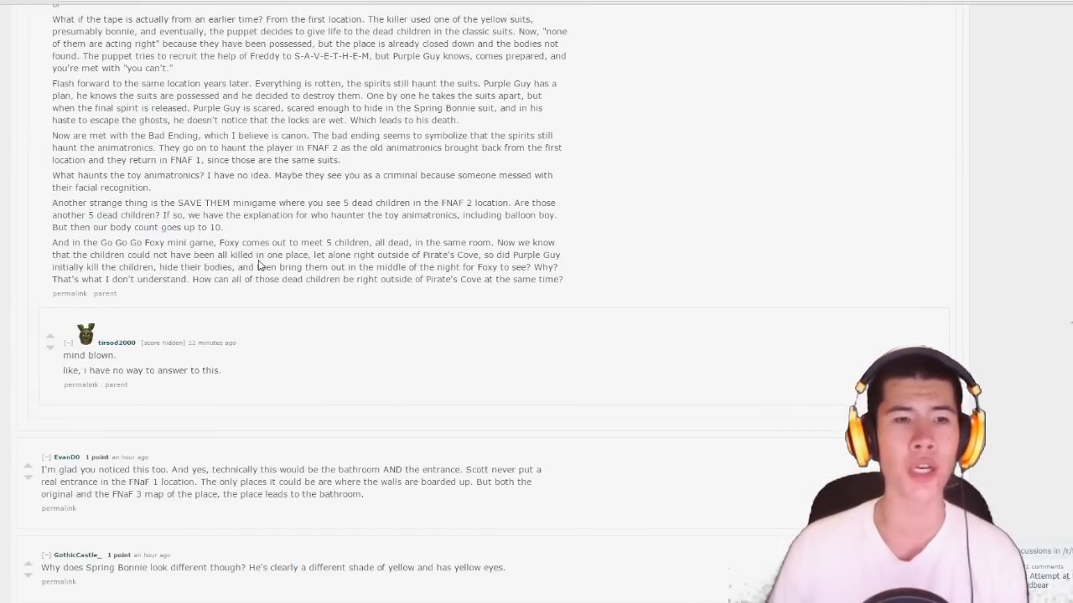
scroll(down, 3)
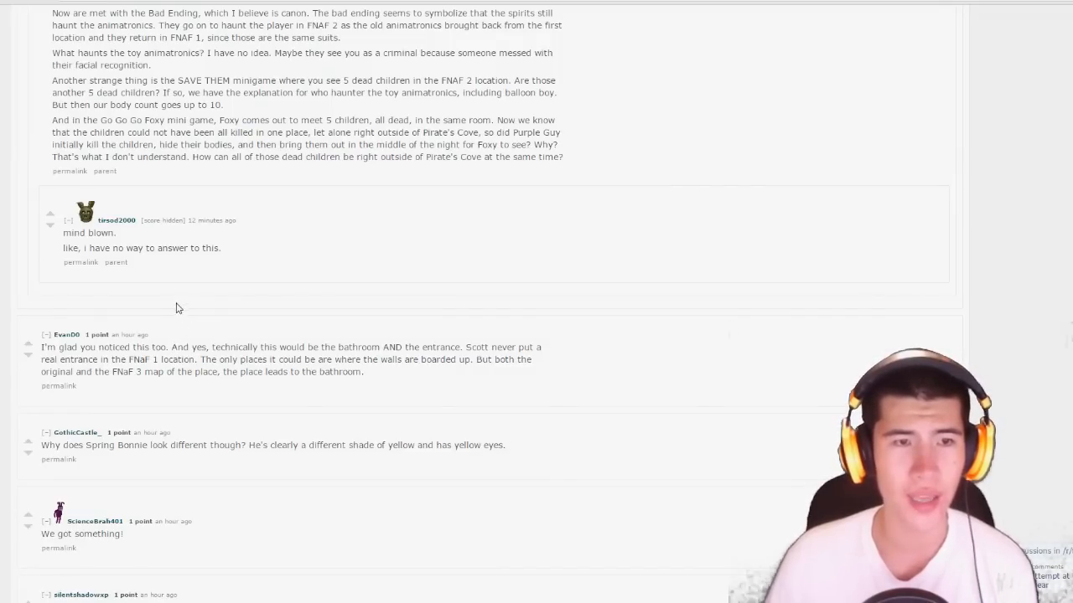
mouse_move(61, 242)
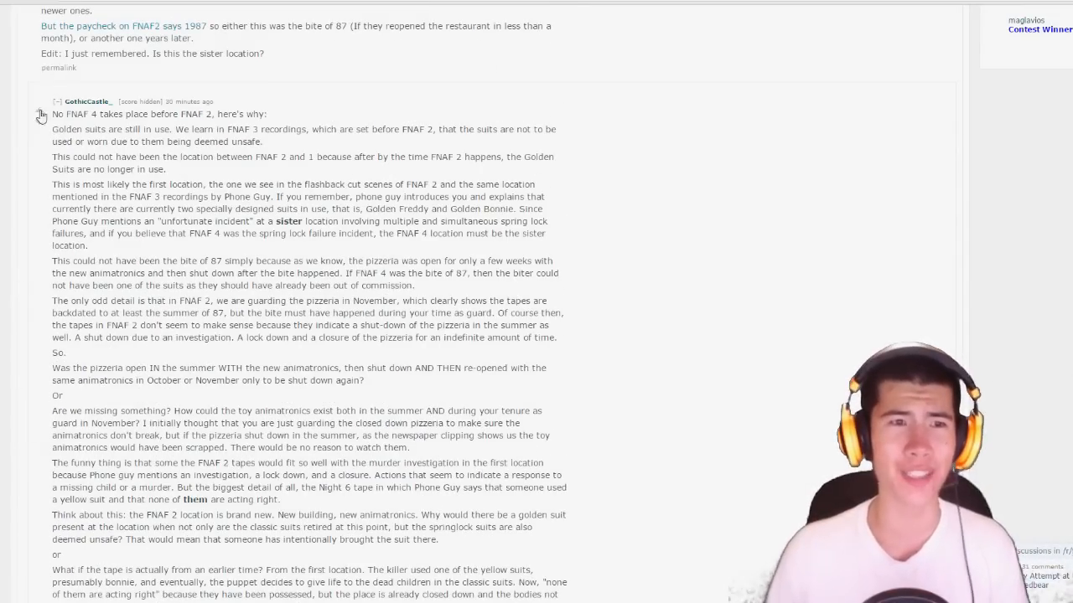
scroll(down, 3)
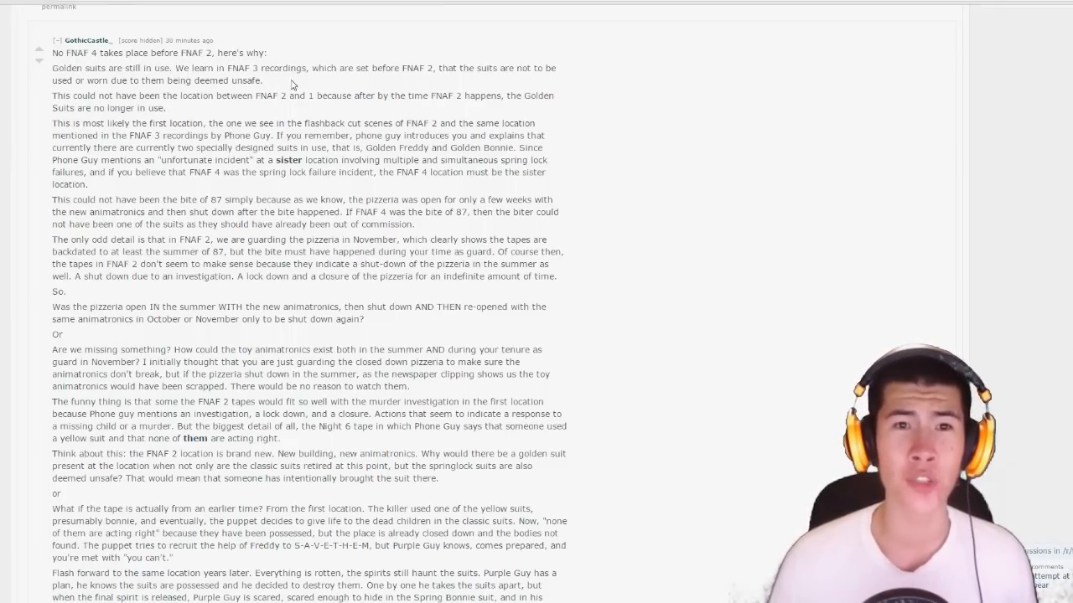
mouse_move(394, 81)
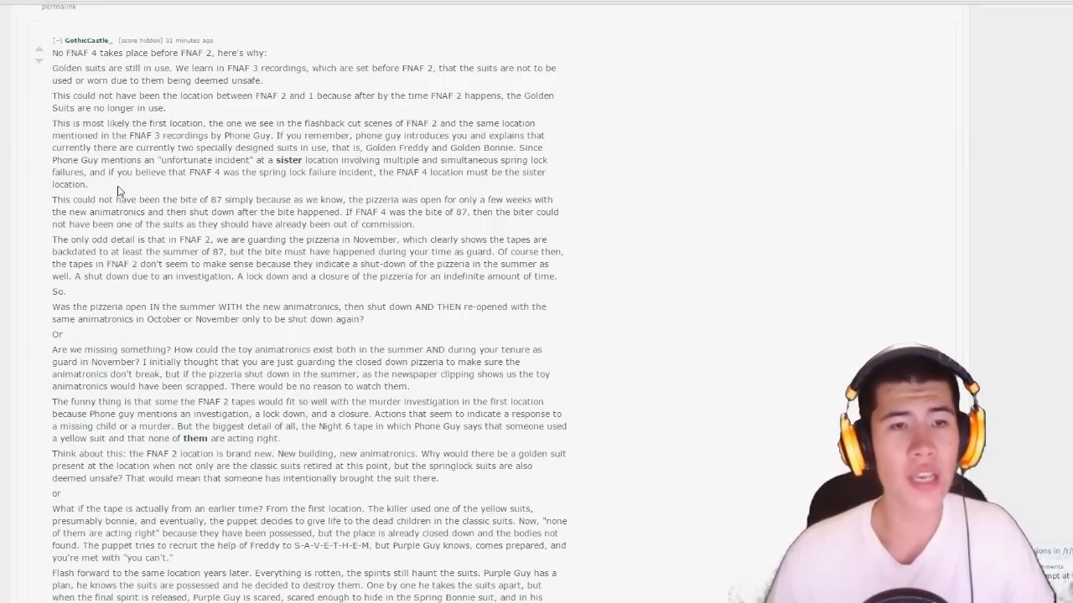
mouse_move(315, 186)
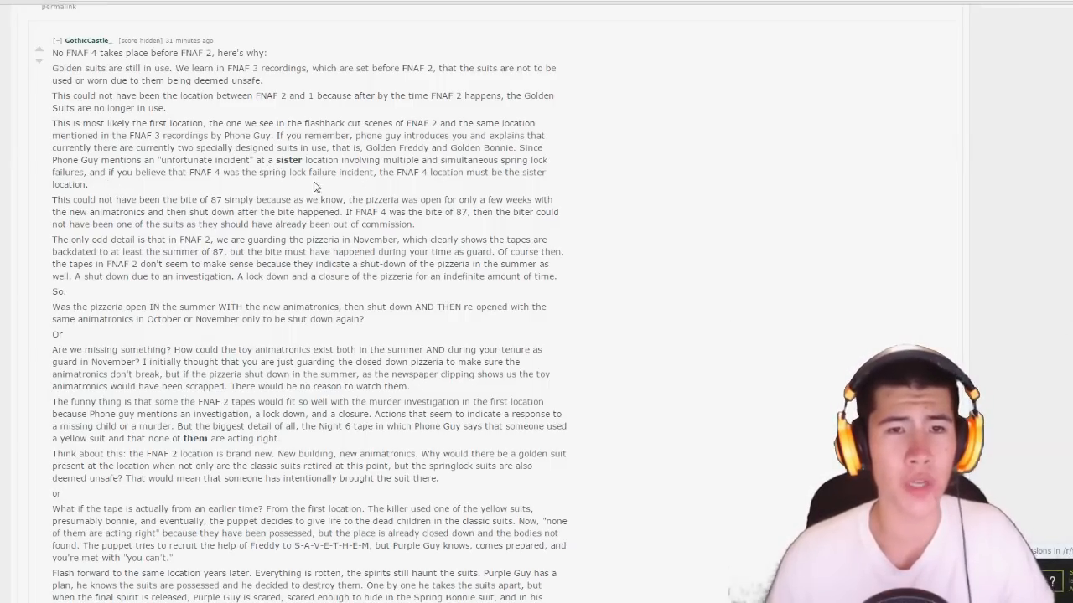
mouse_move(419, 182)
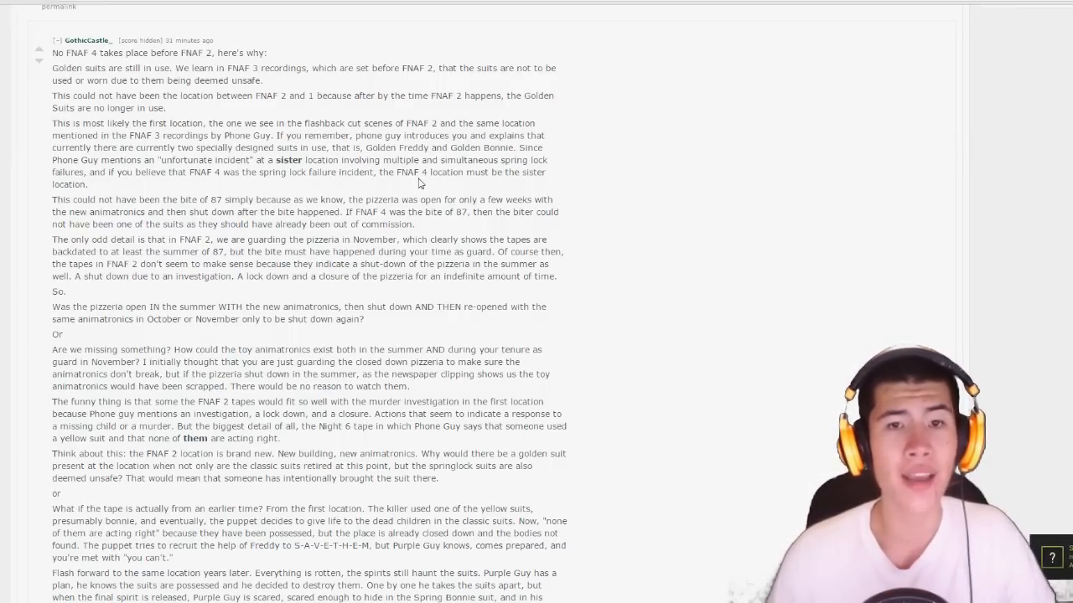
mouse_move(225, 235)
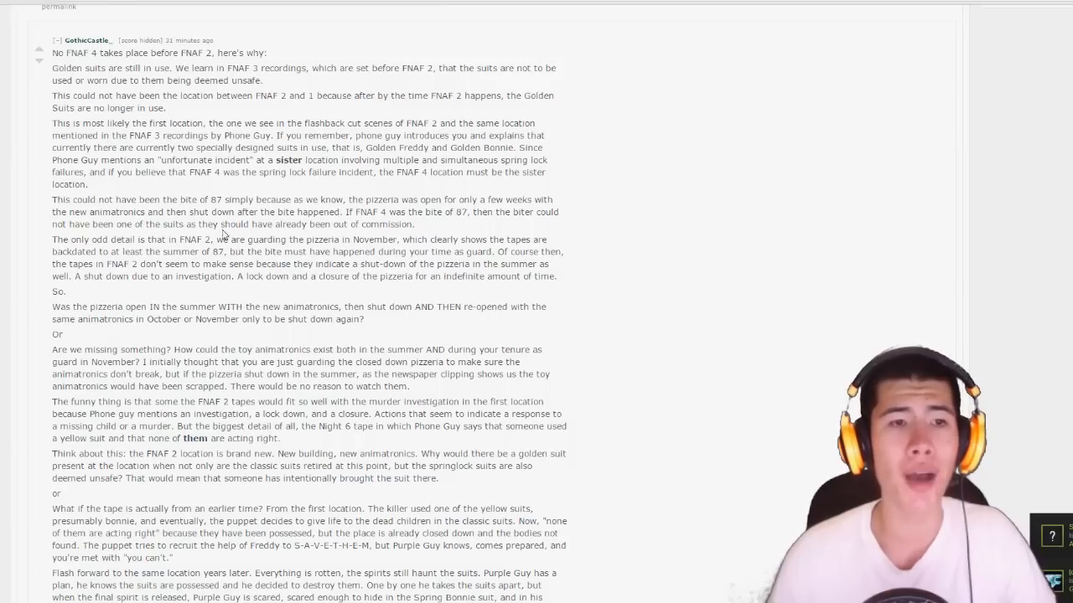
scroll(down, 3)
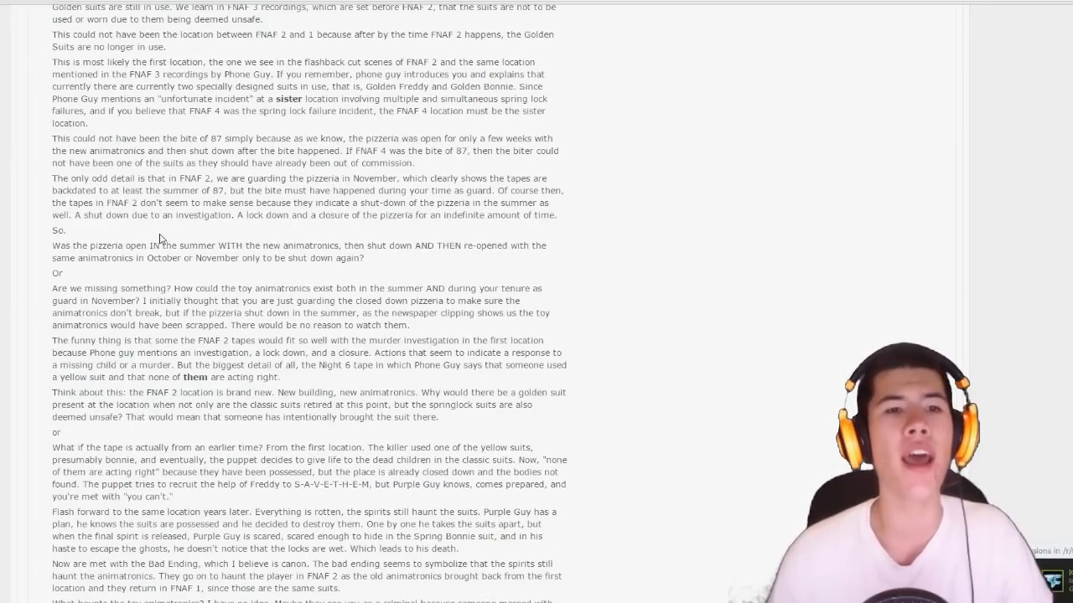
scroll(down, 3)
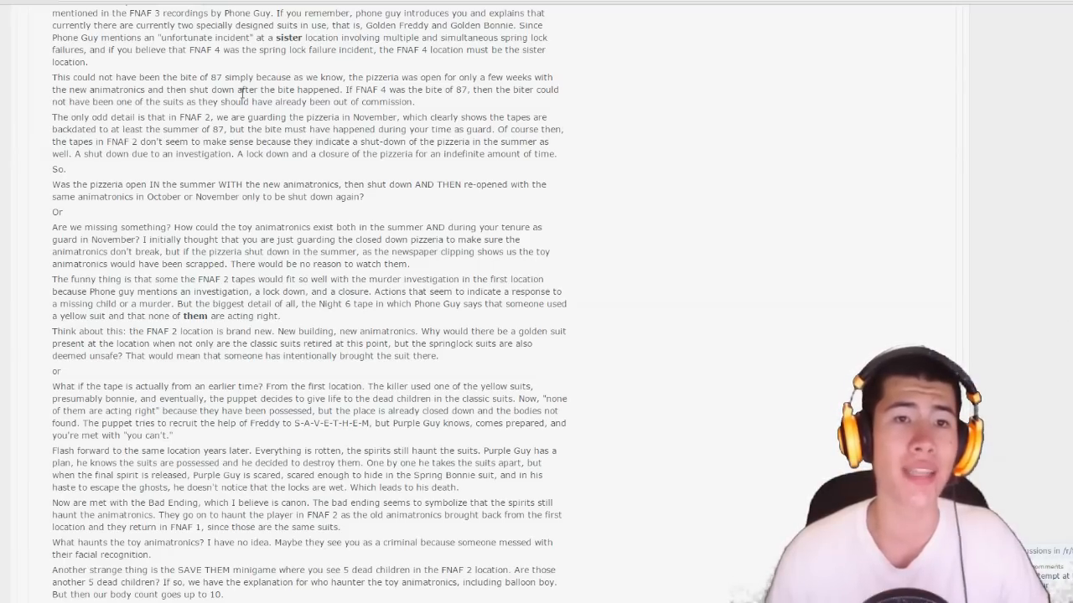
mouse_move(425, 105)
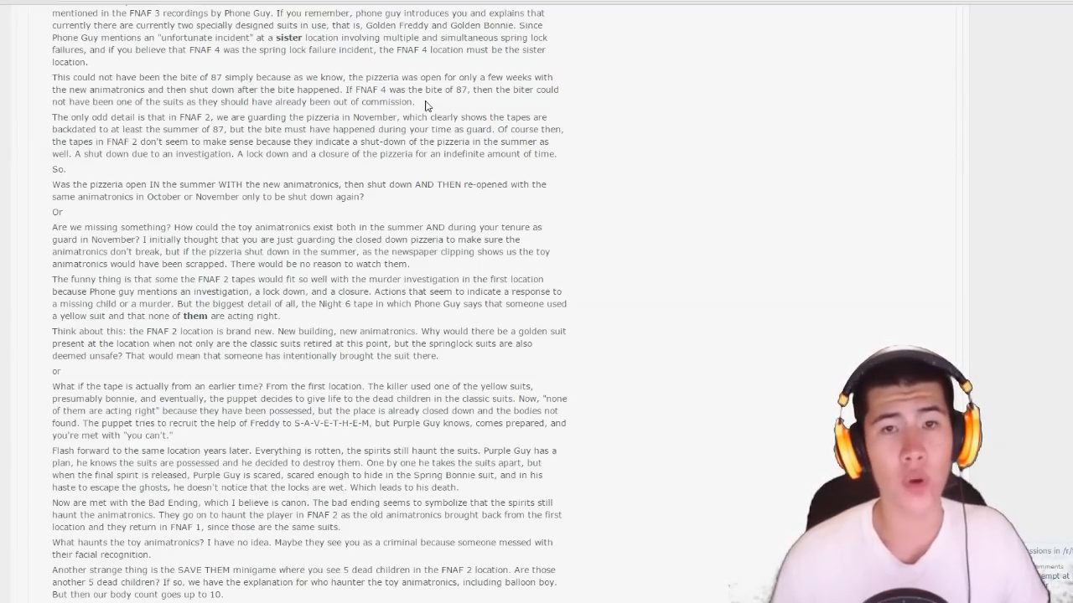
mouse_move(385, 117)
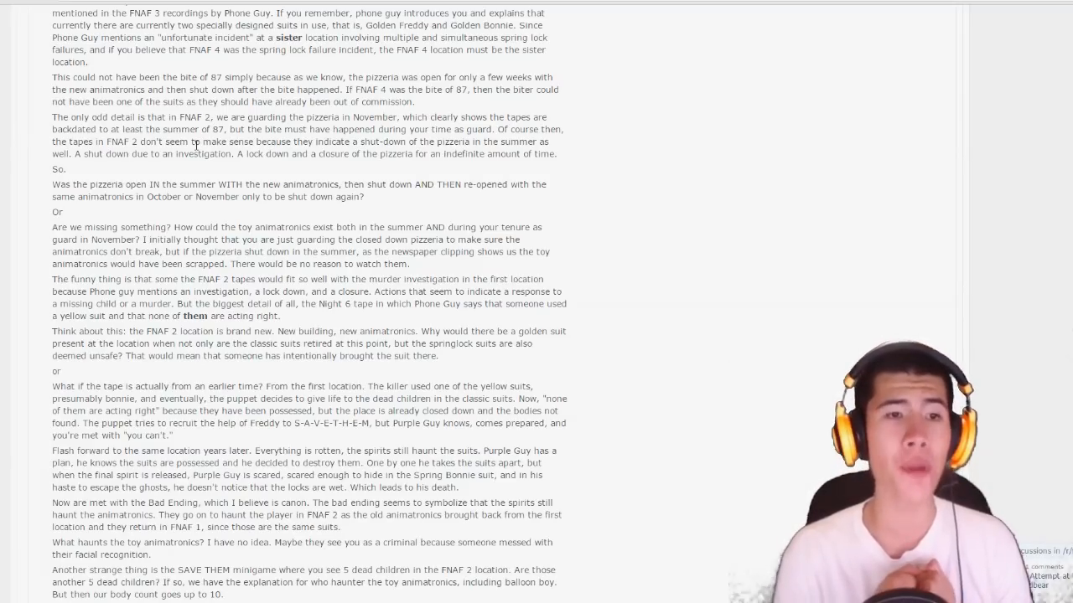
mouse_move(174, 207)
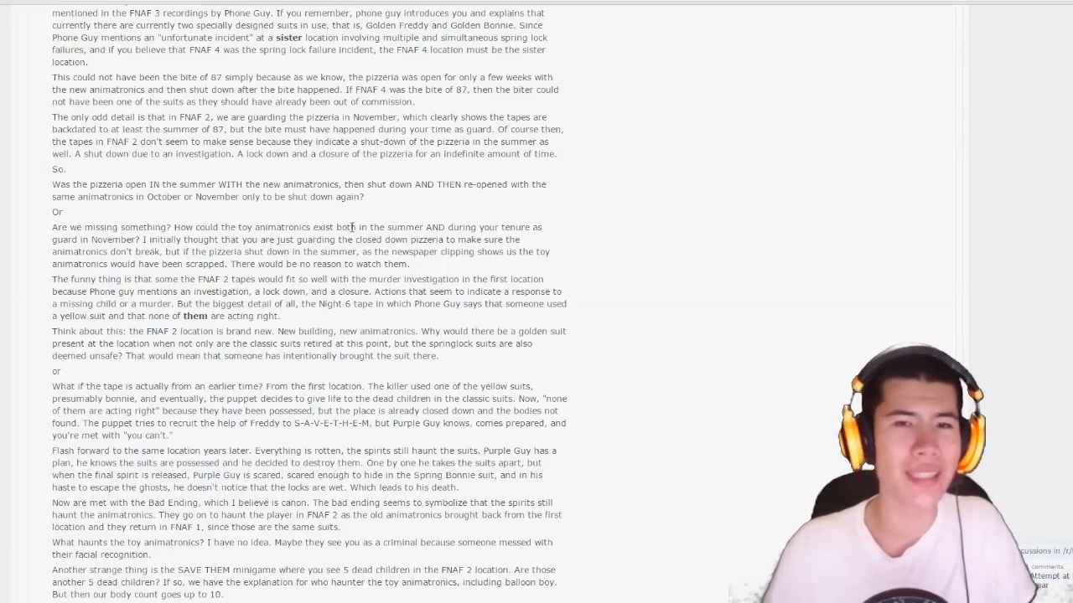
mouse_move(119, 219)
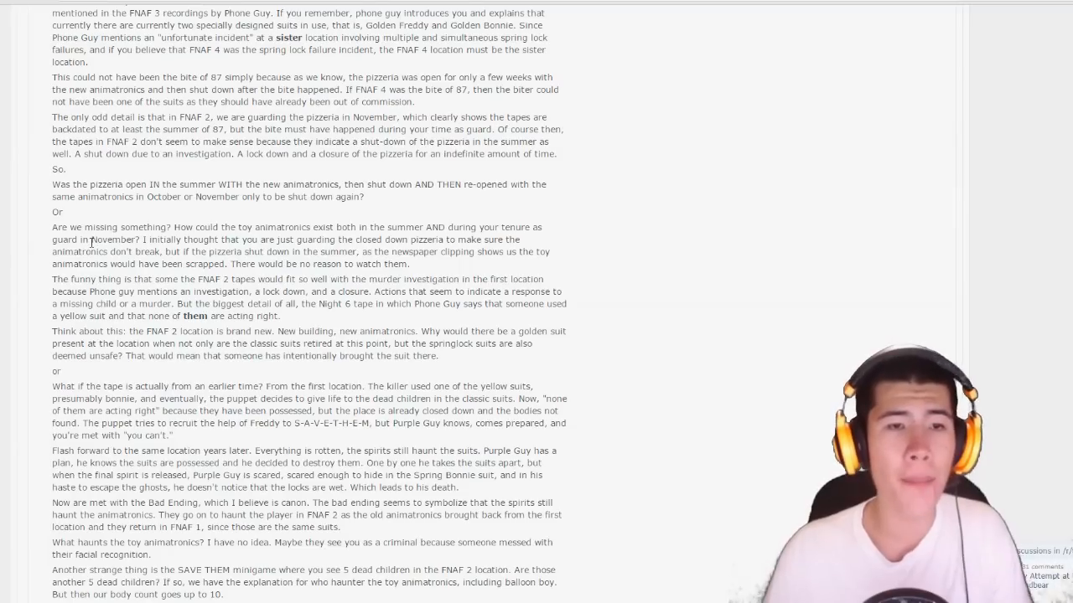
scroll(down, 3)
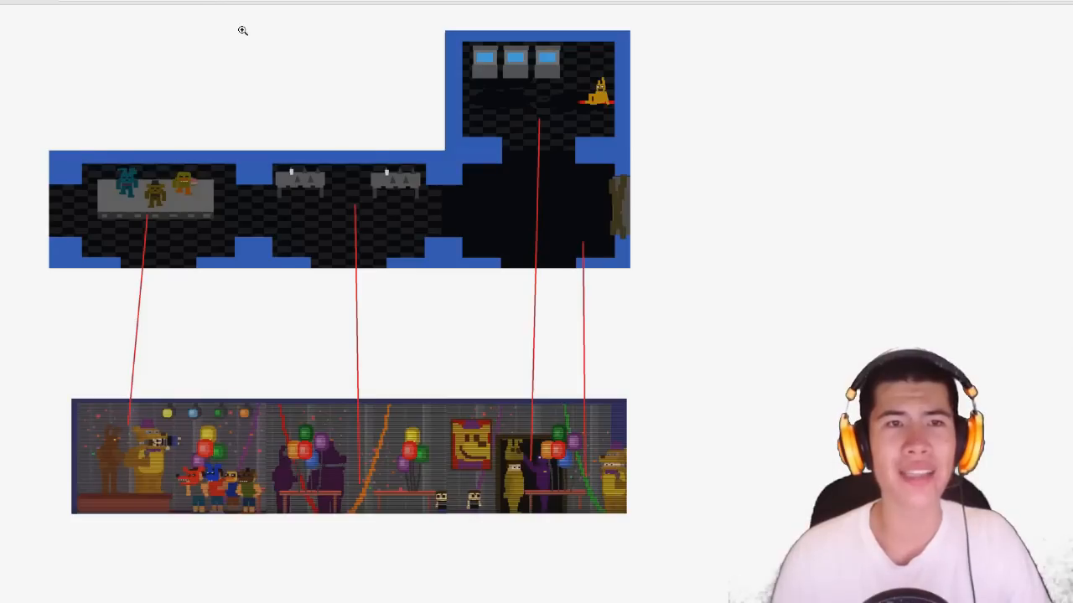
mouse_move(576, 201)
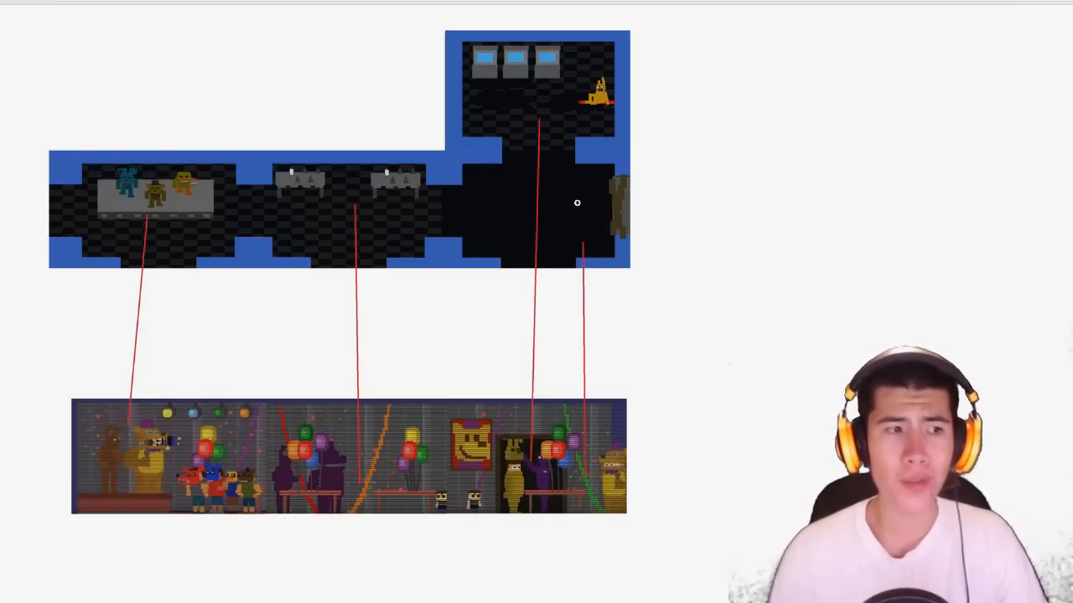
mouse_move(546, 276)
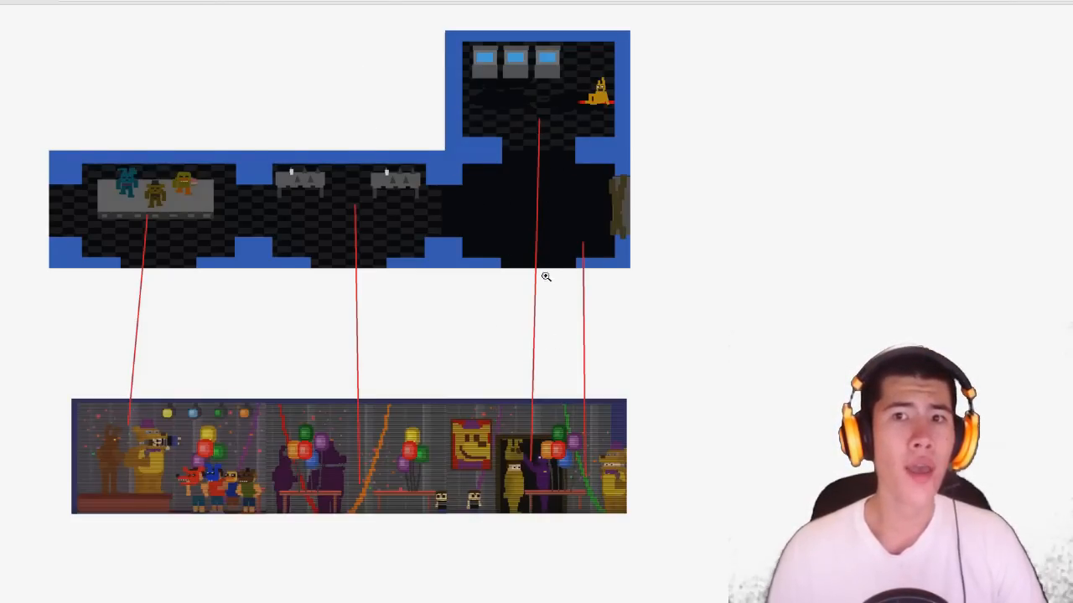
mouse_move(535, 87)
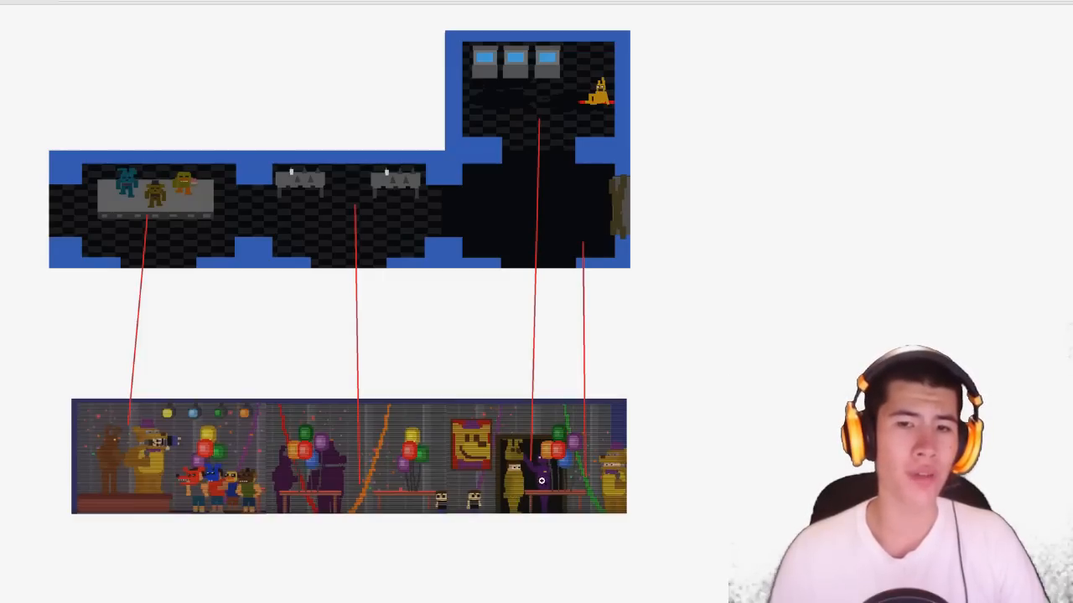
mouse_move(462, 172)
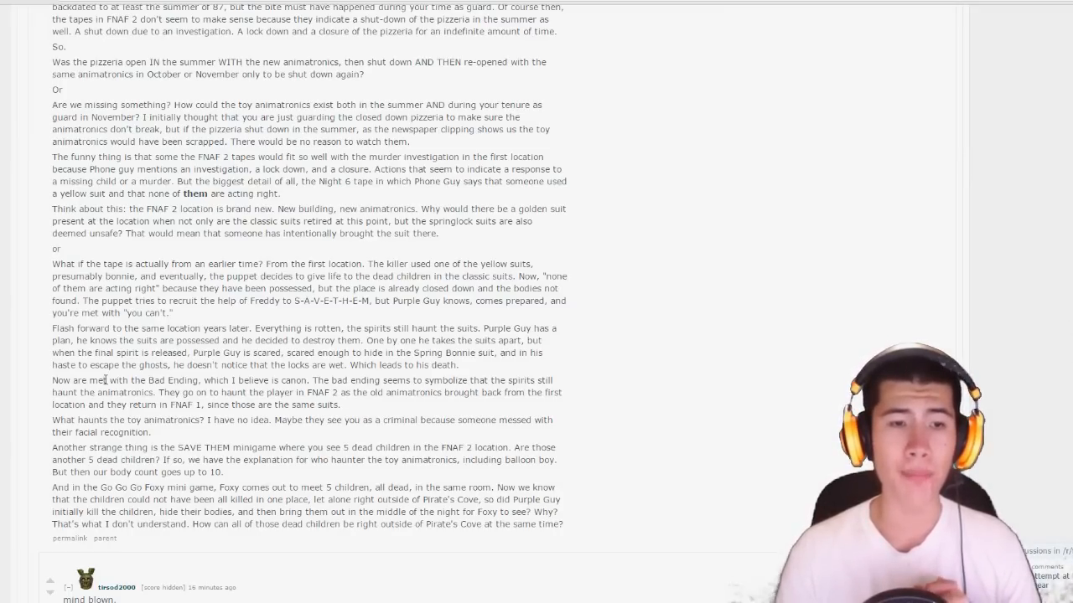
scroll(down, 3)
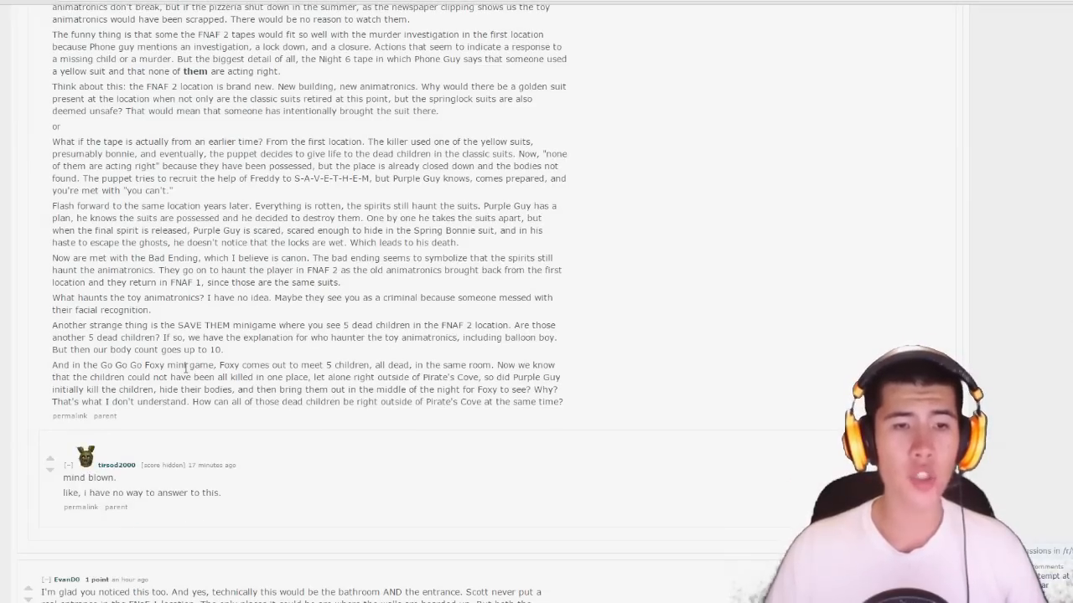
mouse_move(647, 409)
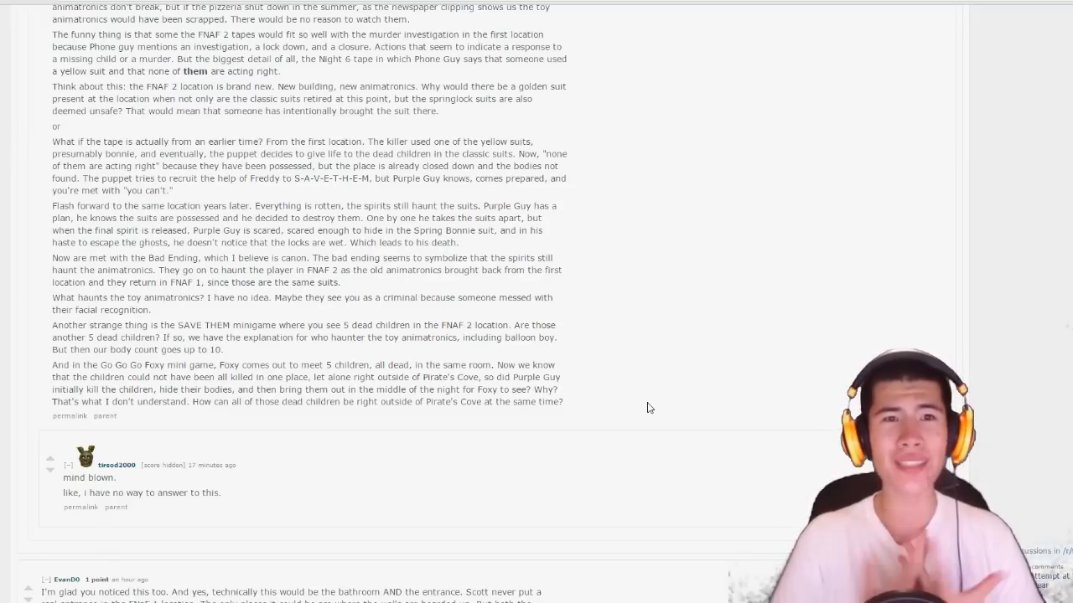
scroll(up, 3)
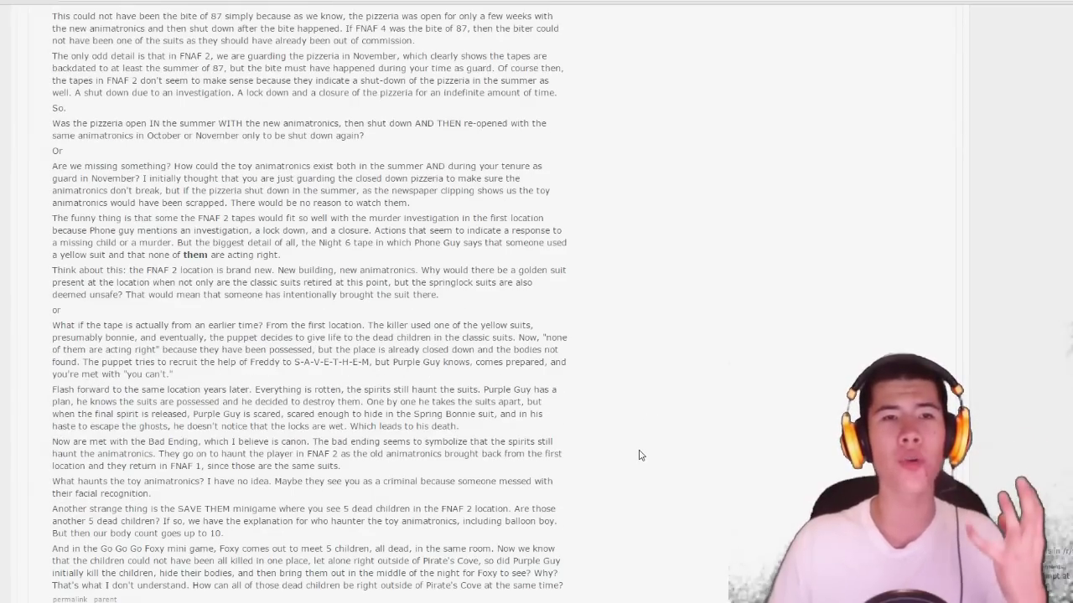
scroll(up, 3)
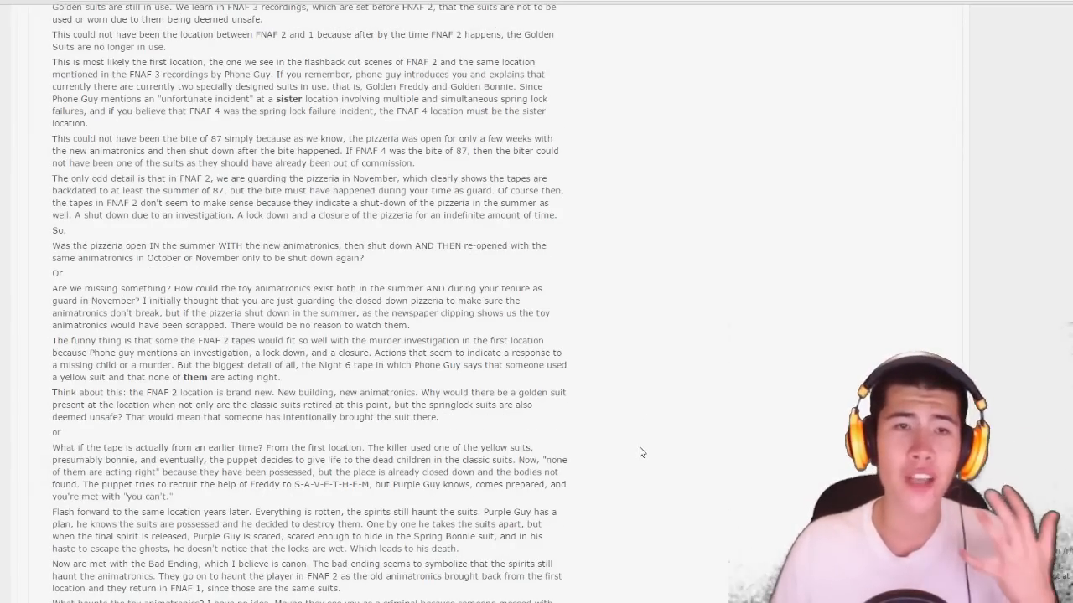
scroll(up, 3)
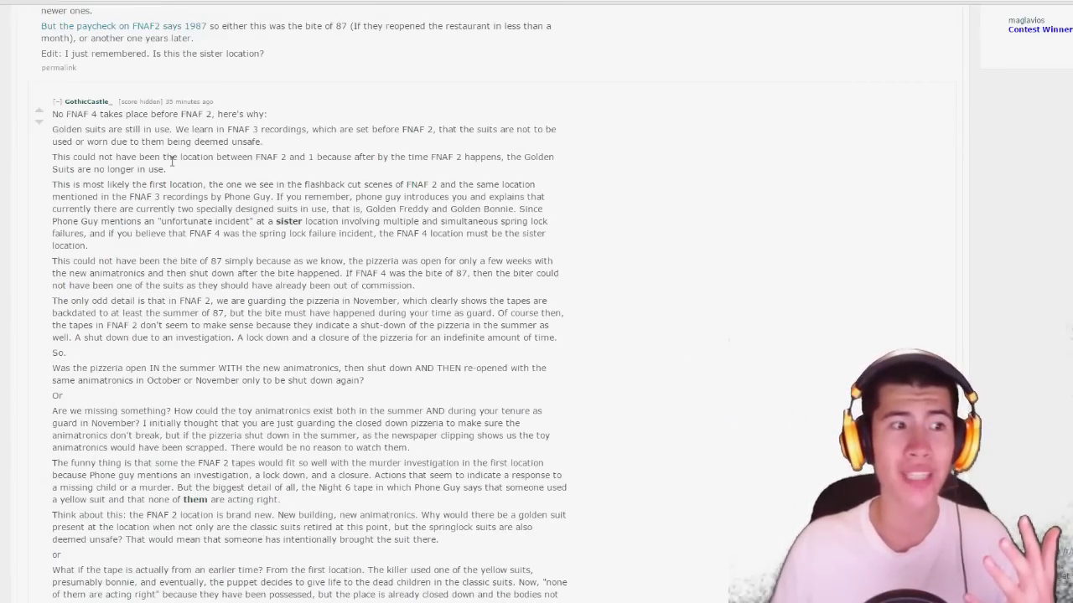
scroll(down, 3)
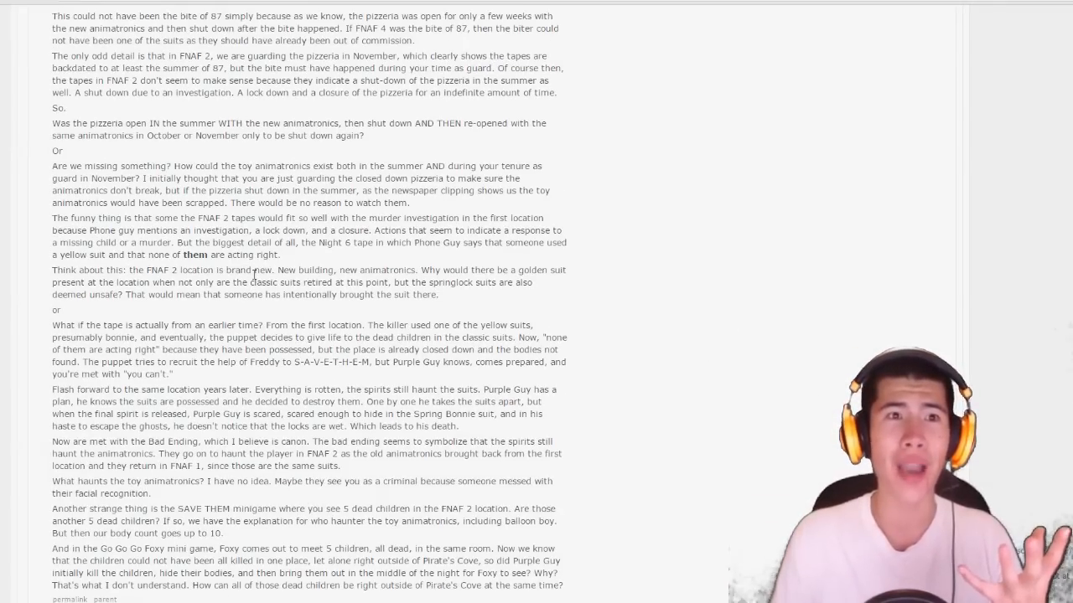
scroll(down, 3)
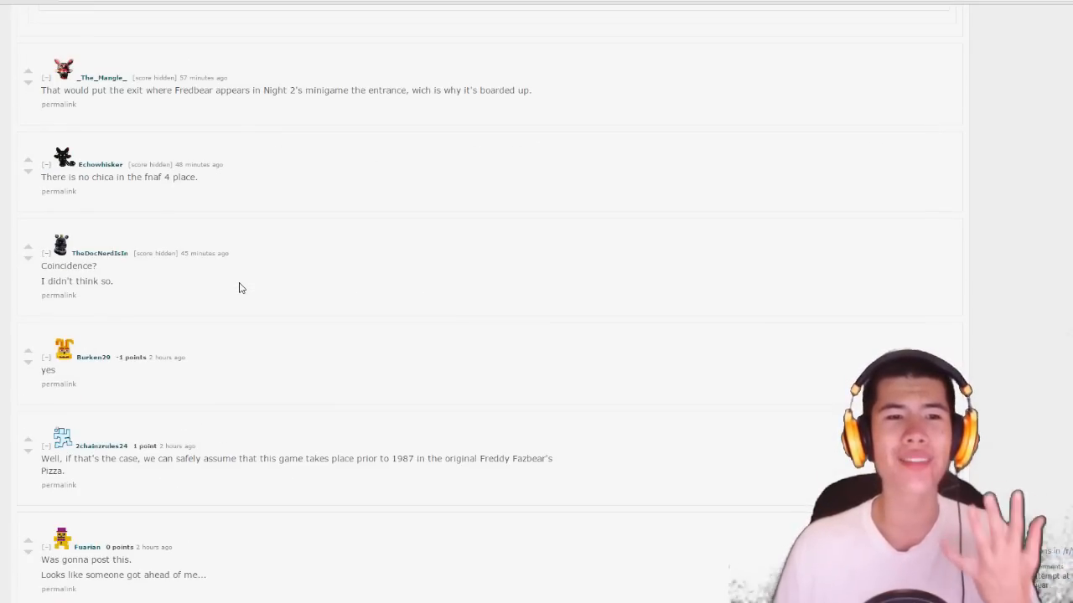